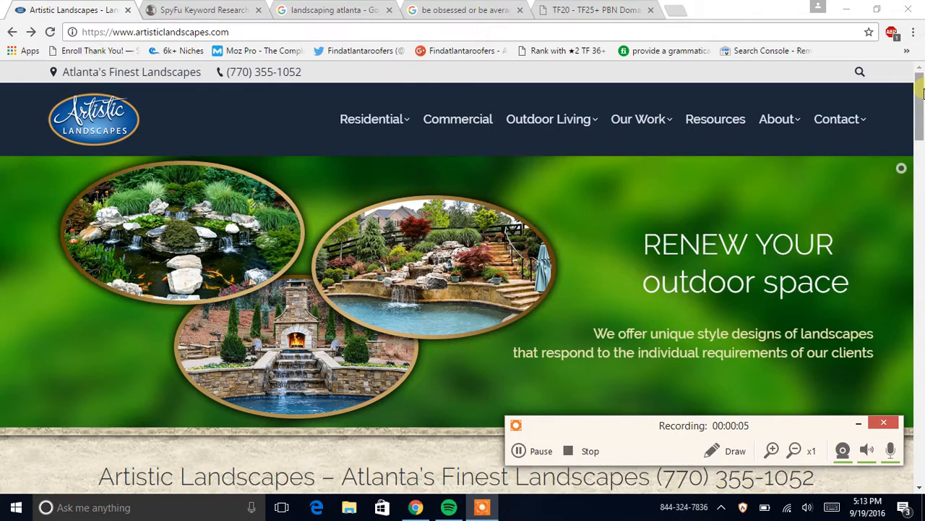
Review the Artistic Landscapes home page services section, then return to the 'landscaping atlanta' results.
{"action": "scroll", "scroll_direction": "down", "scroll_amount": 3}
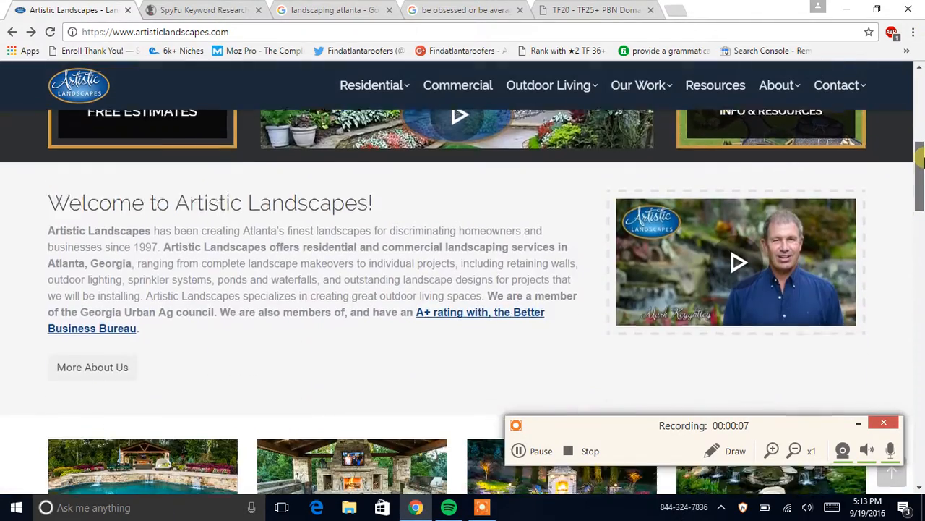
{"action": "scroll", "scroll_direction": "down", "scroll_amount": 3}
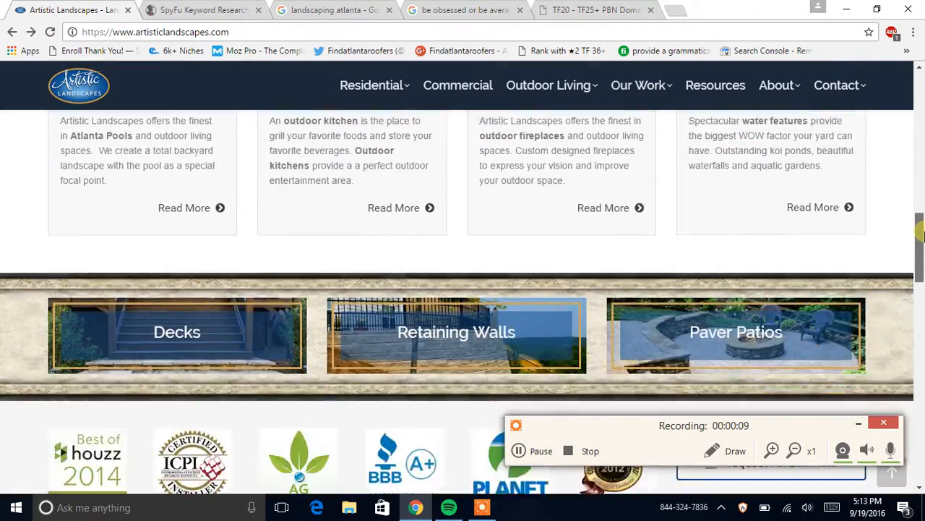
{"action": "scroll", "scroll_direction": "down", "scroll_amount": 3}
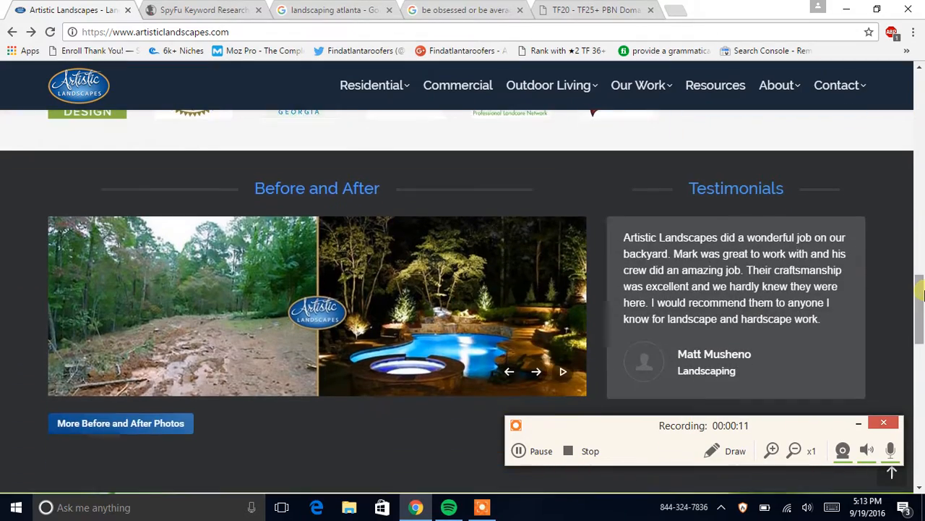
{"action": "scroll", "scroll_direction": "down", "scroll_amount": 3}
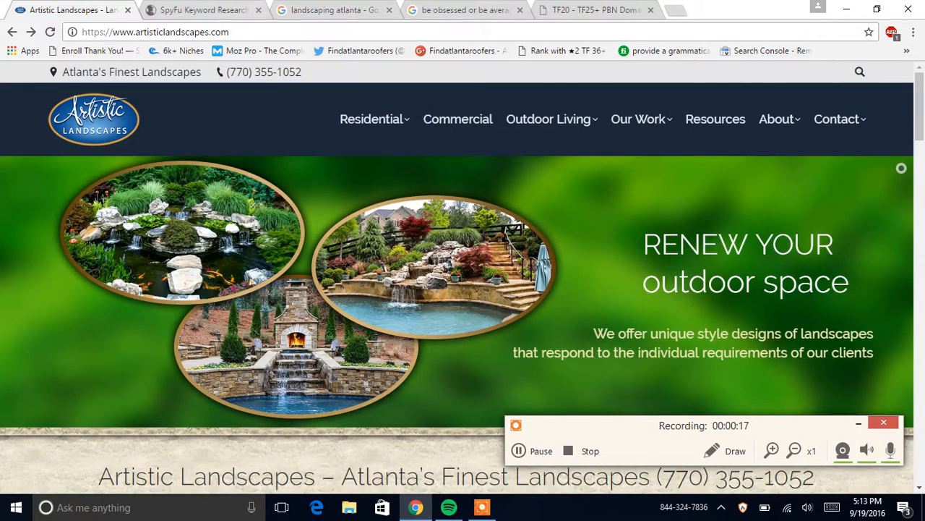
{"action": "left_click", "coordinate": [332, 9]}
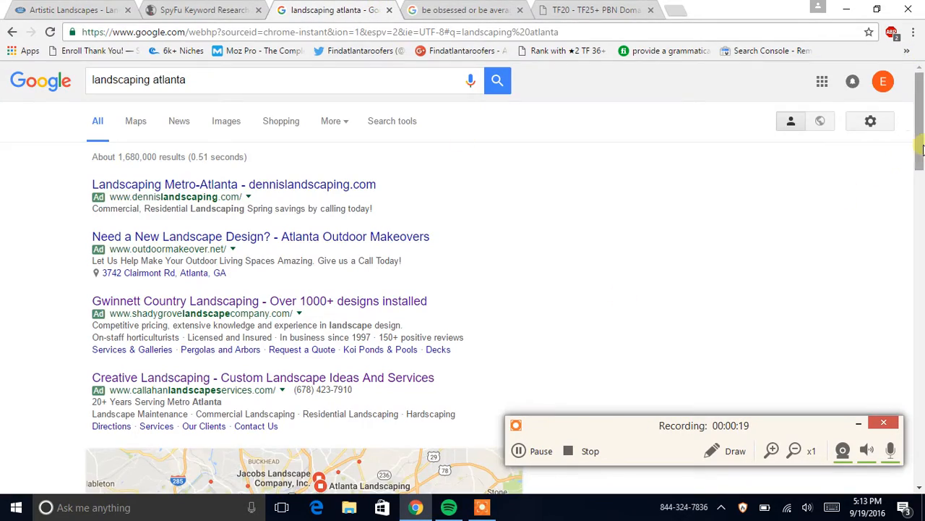
Scan the 'landscaping atlanta' Google results and follow a result back to the site.
{"action": "scroll", "scroll_direction": "down", "scroll_amount": 3}
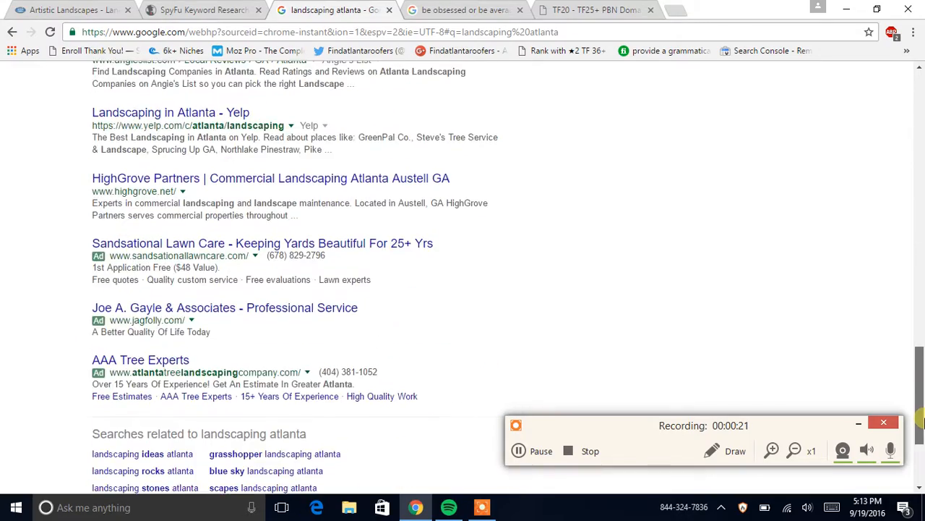
{"action": "scroll", "scroll_direction": "down", "scroll_amount": 3}
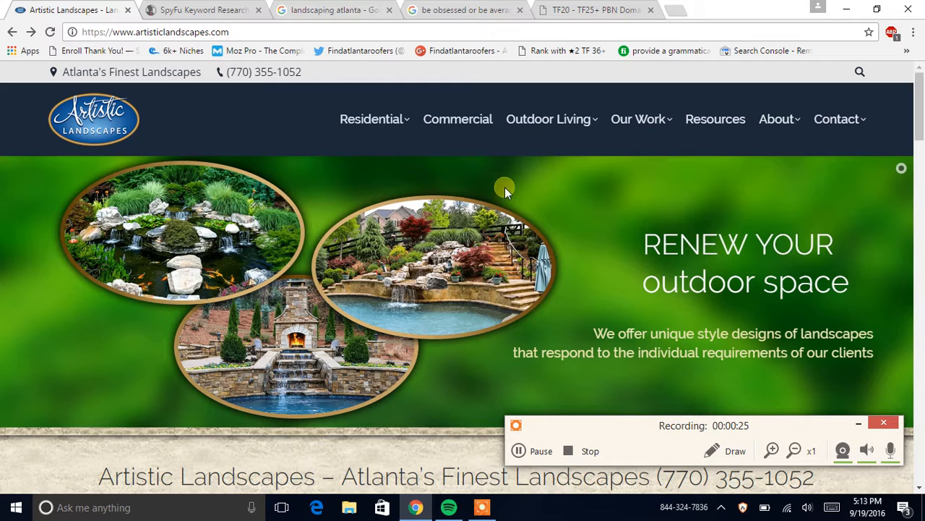
{"action": "mouse_move", "coordinate": [813, 159]}
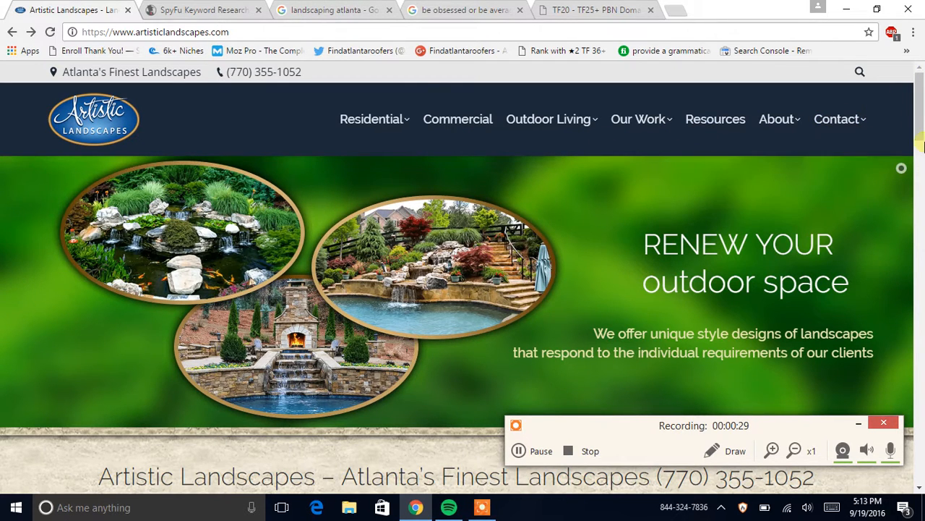
{"action": "scroll", "scroll_direction": "down", "scroll_amount": 3}
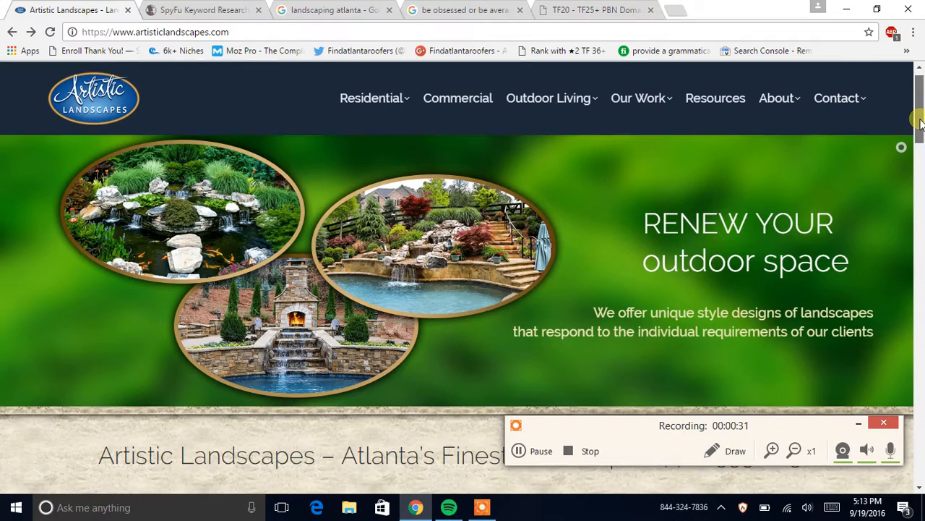
{"action": "scroll", "scroll_direction": "down", "scroll_amount": 3}
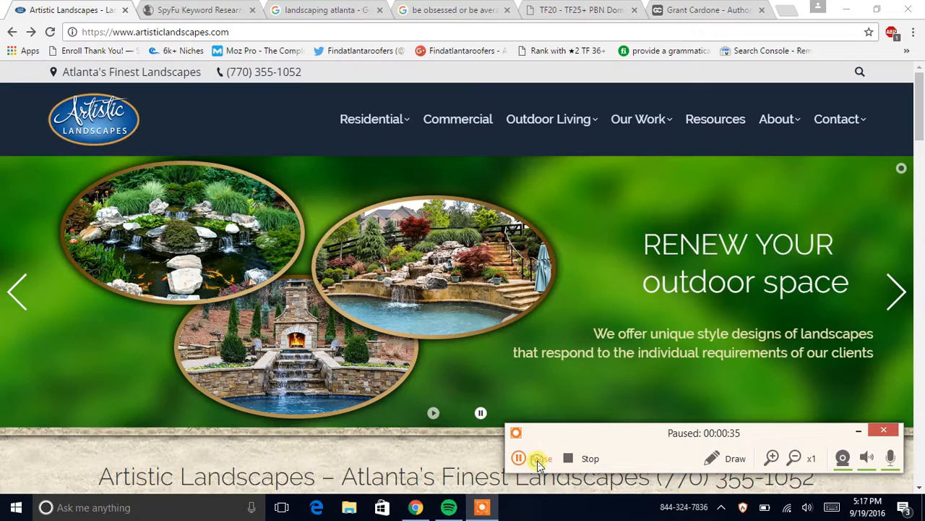
{"action": "left_click", "coordinate": [519, 457]}
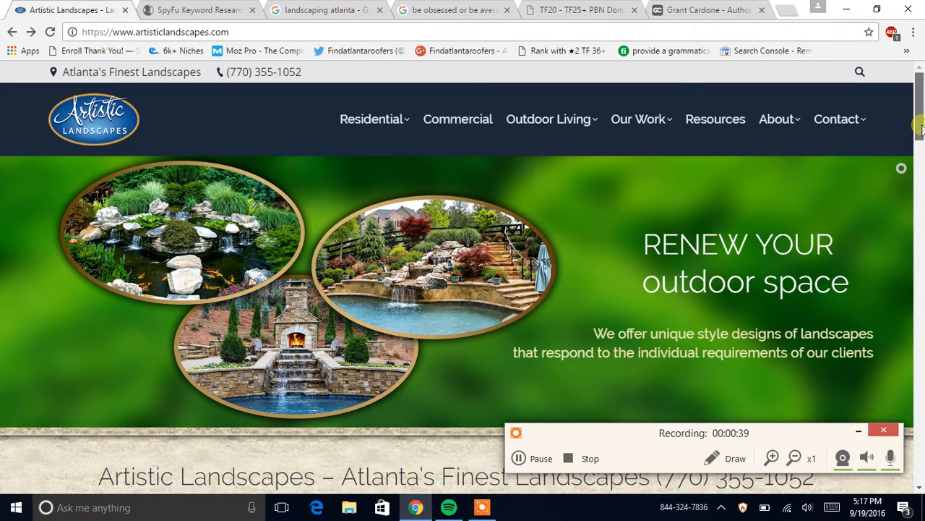
Review the testimonials and featured projects sections, then return to the 'landscaping atlanta' results.
{"action": "scroll", "scroll_direction": "down", "scroll_amount": 3}
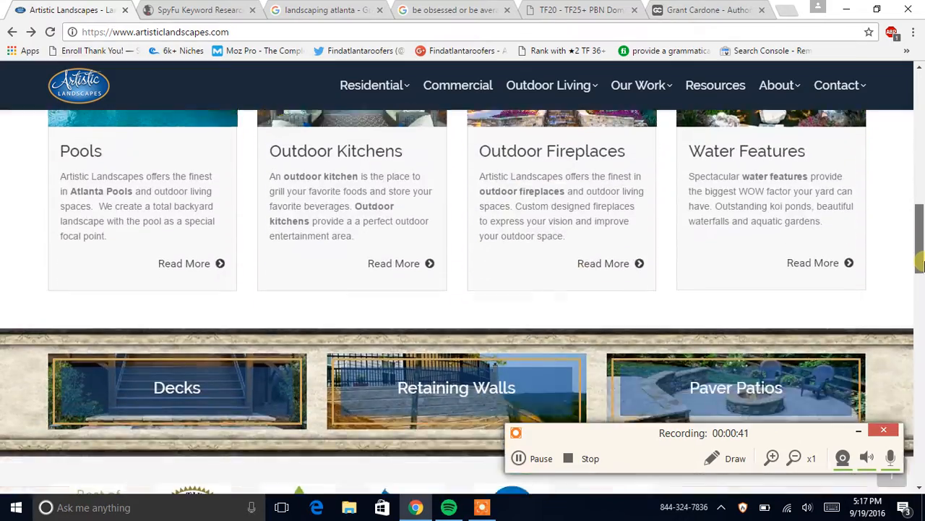
{"action": "scroll", "scroll_direction": "down", "scroll_amount": 3}
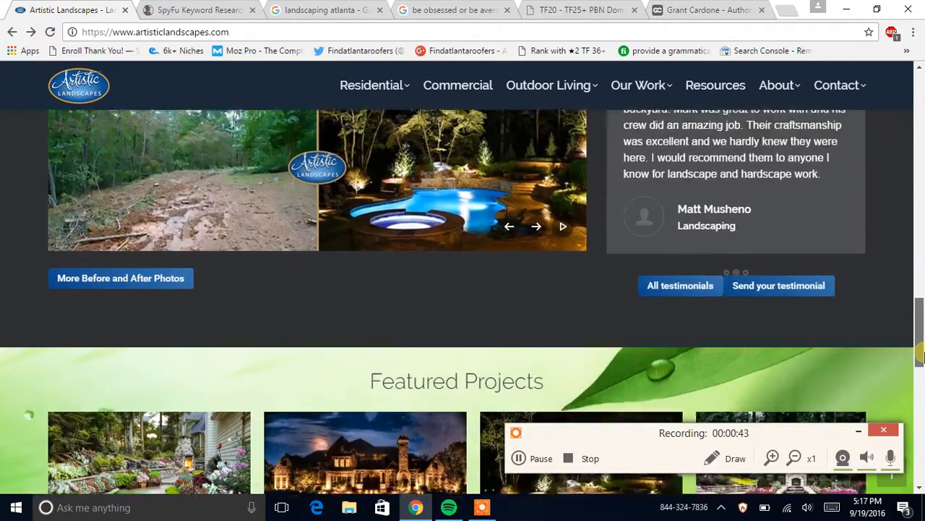
{"action": "scroll", "scroll_direction": "down", "scroll_amount": 3}
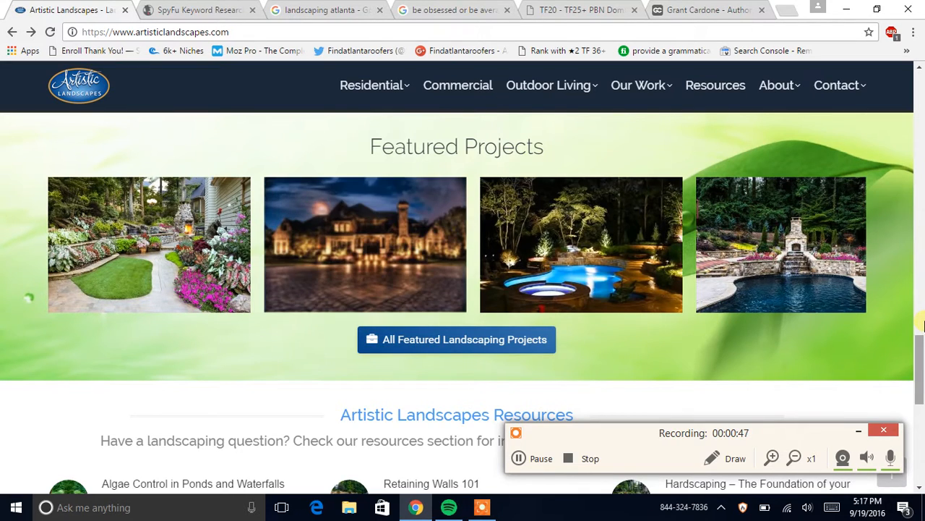
{"action": "scroll", "scroll_direction": "down", "scroll_amount": 3}
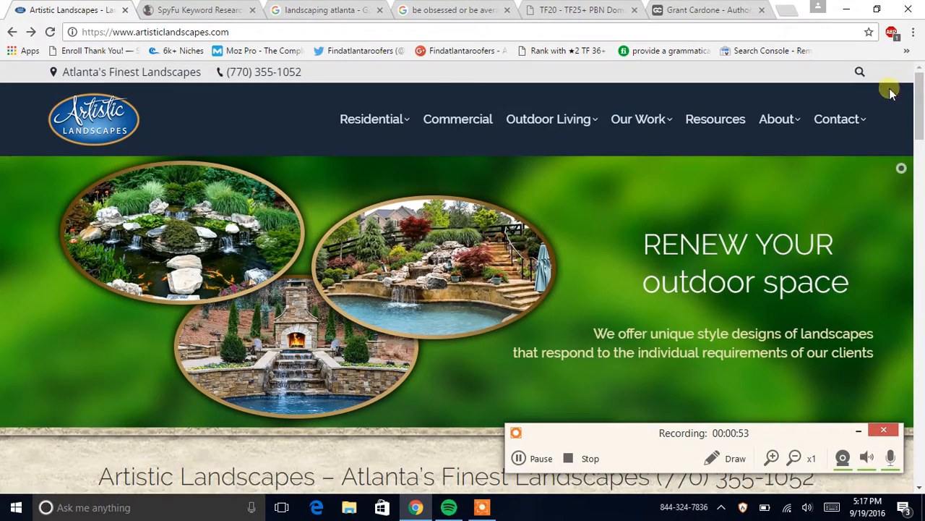
{"action": "left_click", "coordinate": [321, 8]}
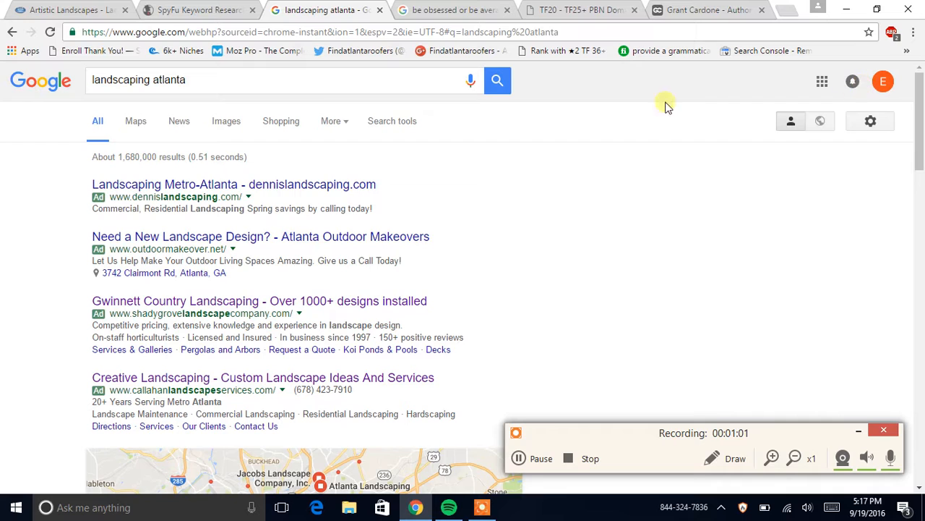
Move to page 2 of the 'landscaping atlanta' results and locate the Artistic Landscapes listing.
{"action": "scroll", "scroll_direction": "down", "scroll_amount": 3}
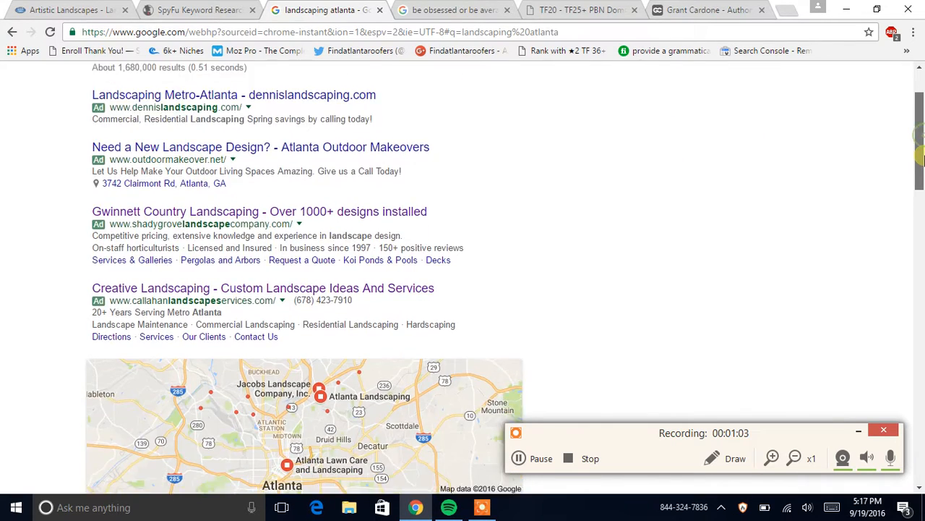
{"action": "scroll", "scroll_direction": "down", "scroll_amount": 3}
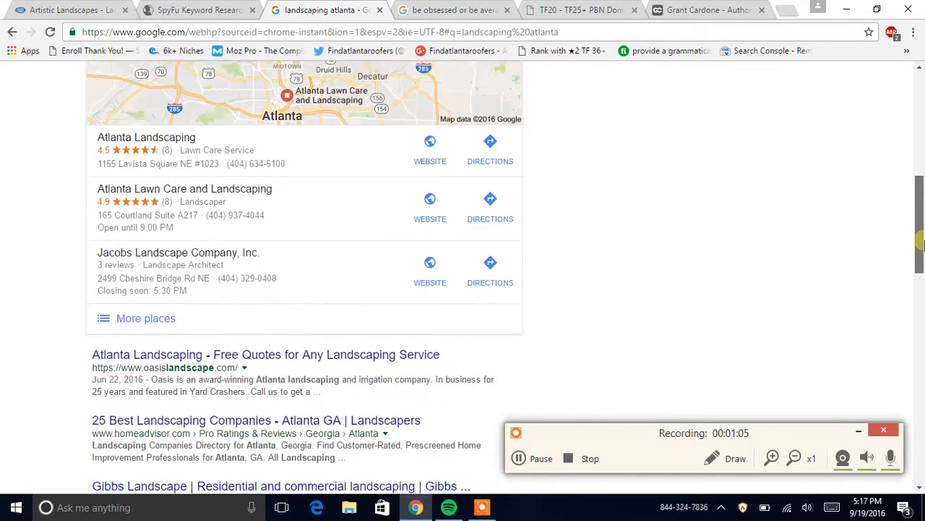
{"action": "scroll", "scroll_direction": "down", "scroll_amount": 3}
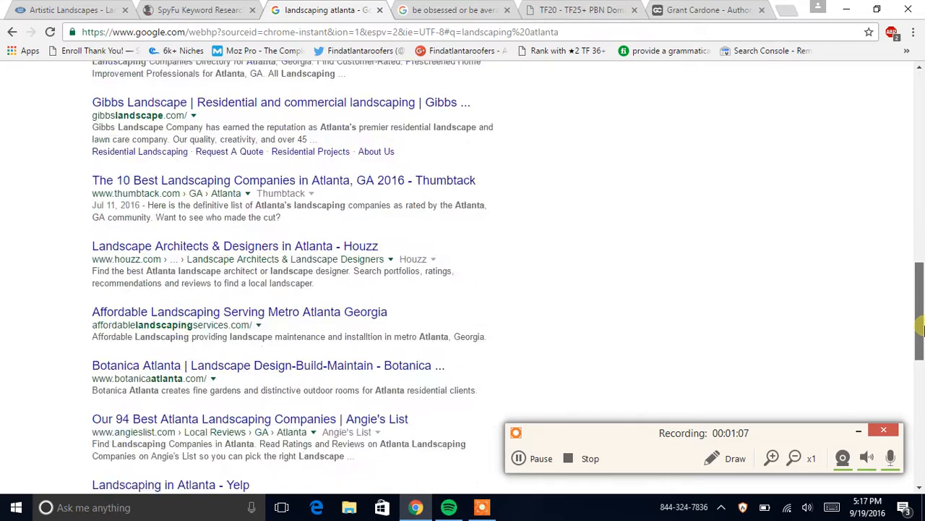
{"action": "scroll", "scroll_direction": "down", "scroll_amount": 3}
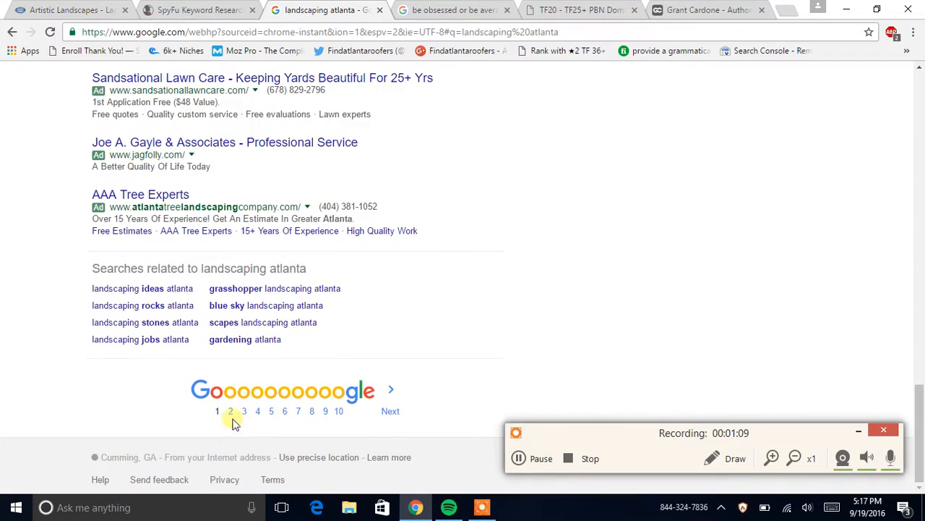
{"action": "left_click", "coordinate": [231, 410]}
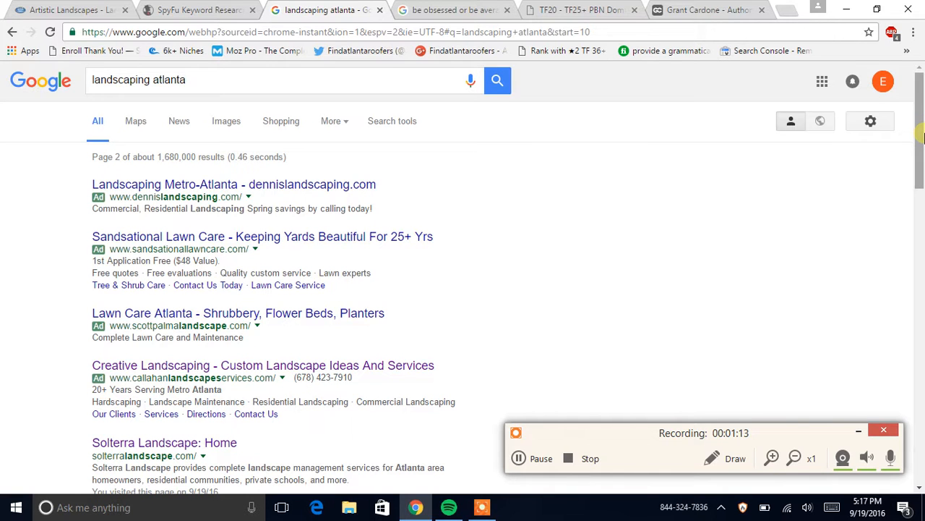
{"action": "scroll", "scroll_direction": "down", "scroll_amount": 3}
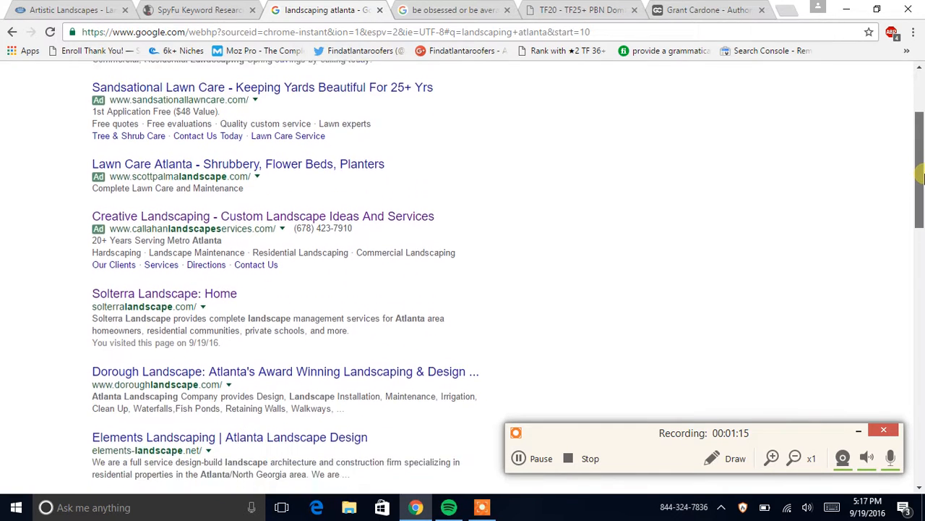
{"action": "scroll", "scroll_direction": "down", "scroll_amount": 3}
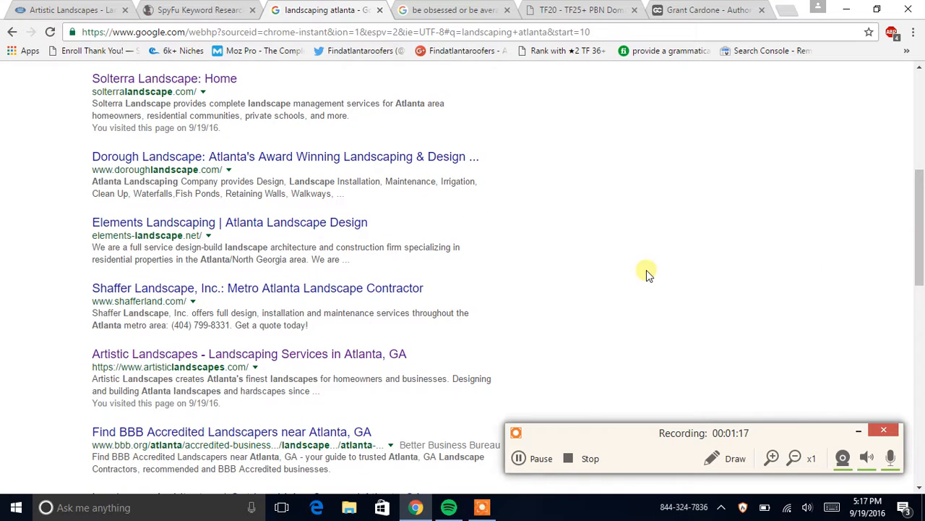
{"action": "scroll", "scroll_direction": "down", "scroll_amount": 3}
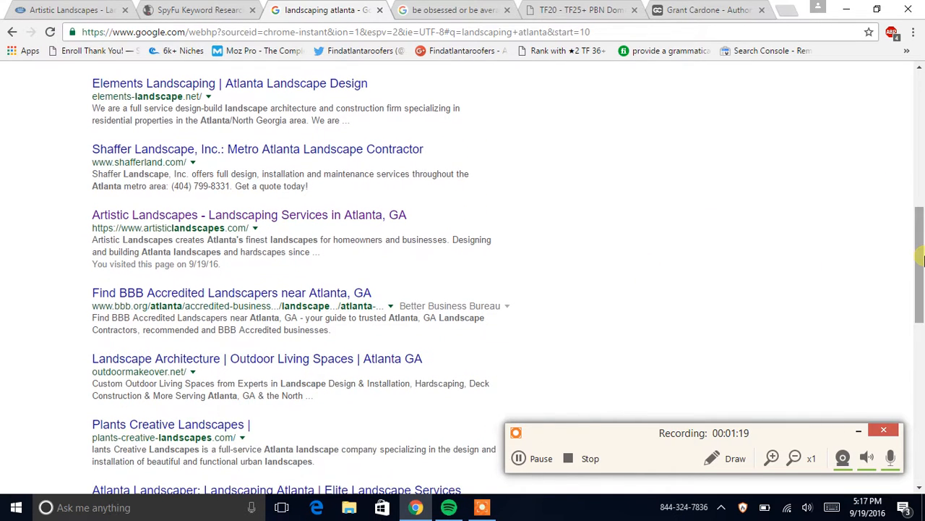
{"action": "double_click", "coordinate": [171, 227]}
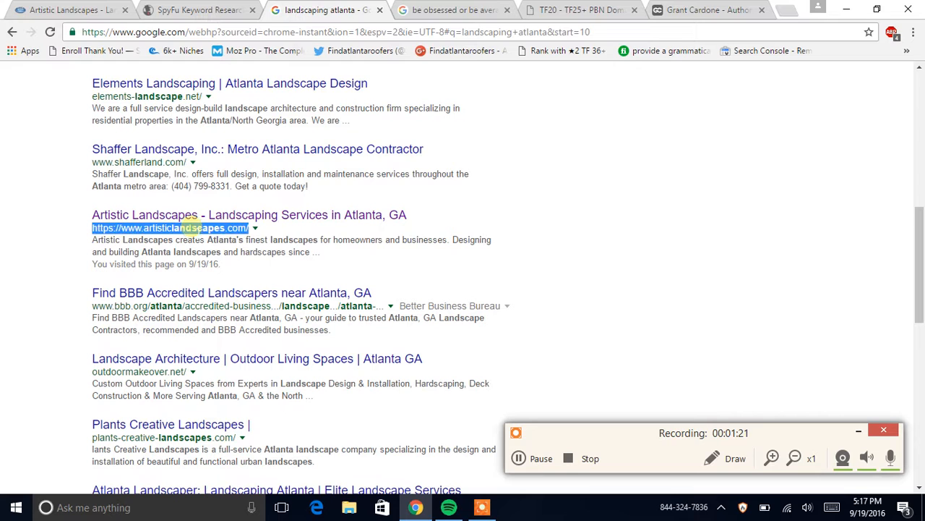
{"action": "double_click", "coordinate": [184, 228]}
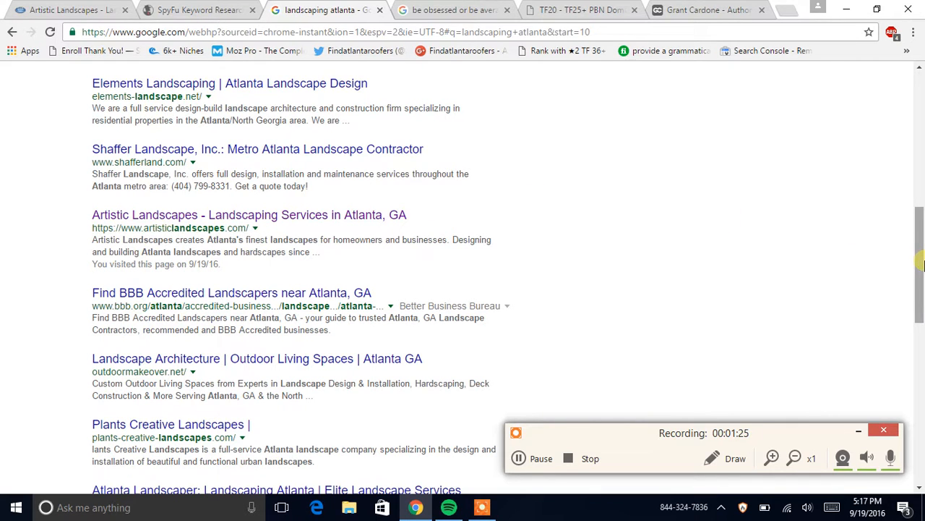
{"action": "scroll", "scroll_direction": "down", "scroll_amount": 3}
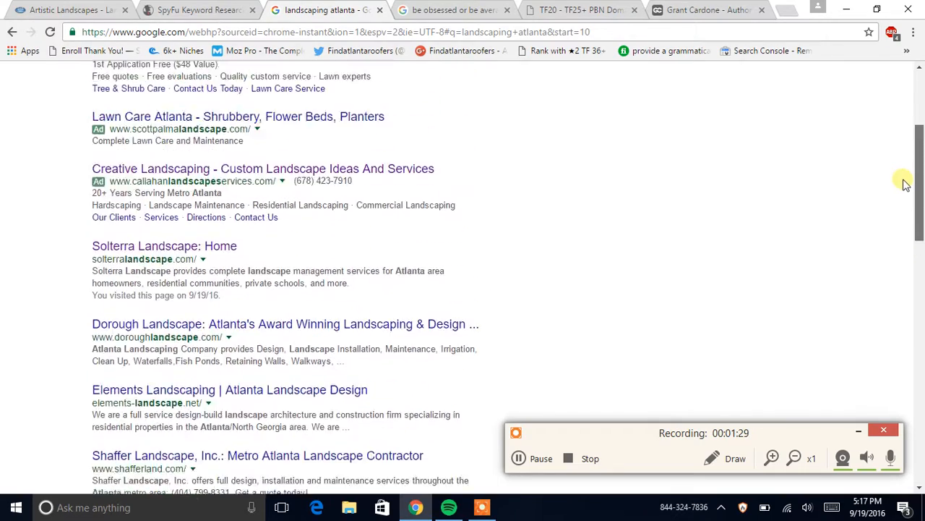
{"action": "scroll", "scroll_direction": "up", "scroll_amount": 3}
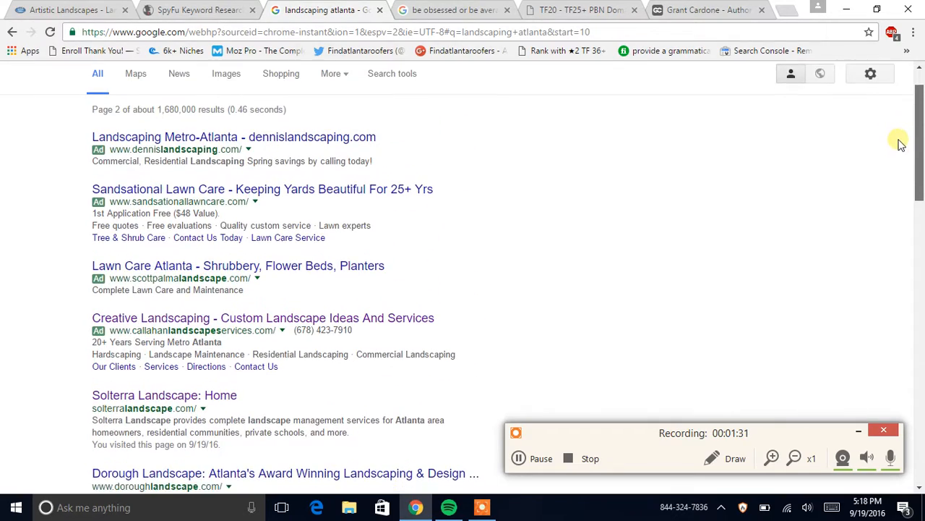
{"action": "scroll", "scroll_direction": "down", "scroll_amount": 3}
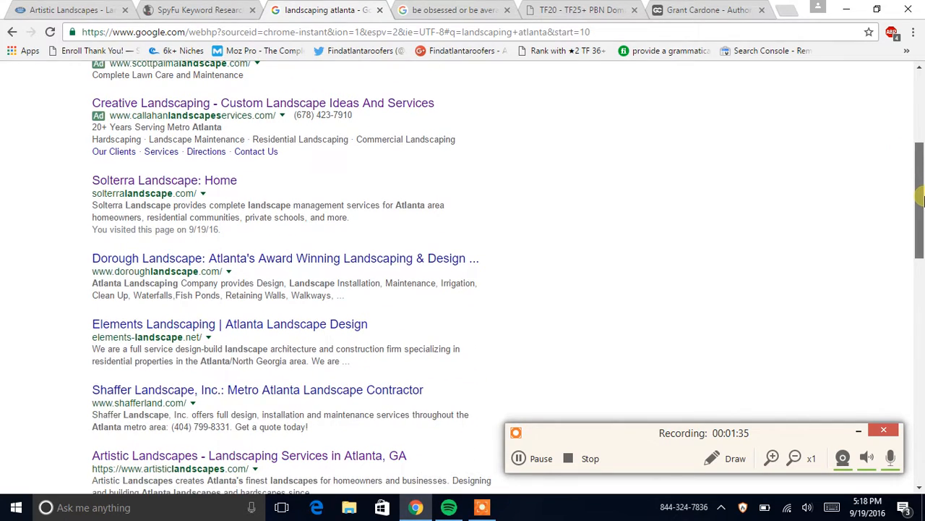
{"action": "scroll", "scroll_direction": "down", "scroll_amount": 3}
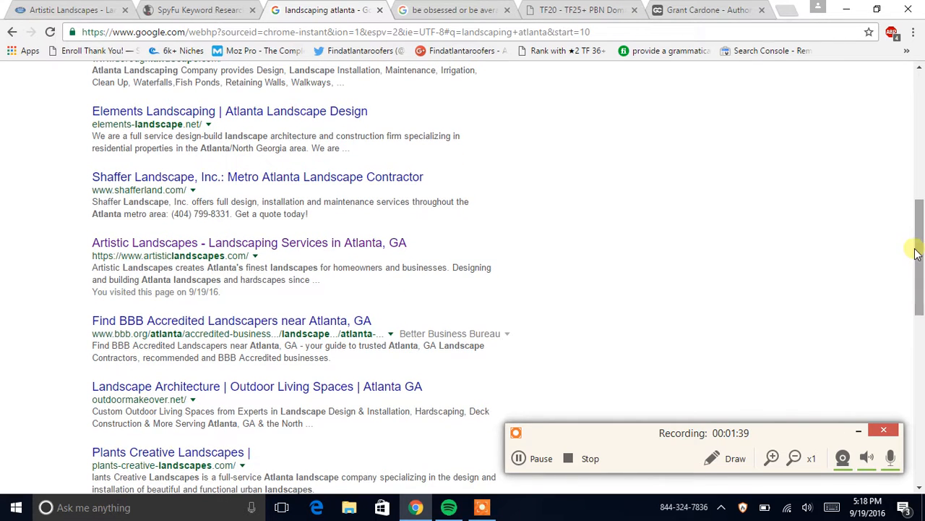
{"action": "mouse_move", "coordinate": [93, 261]}
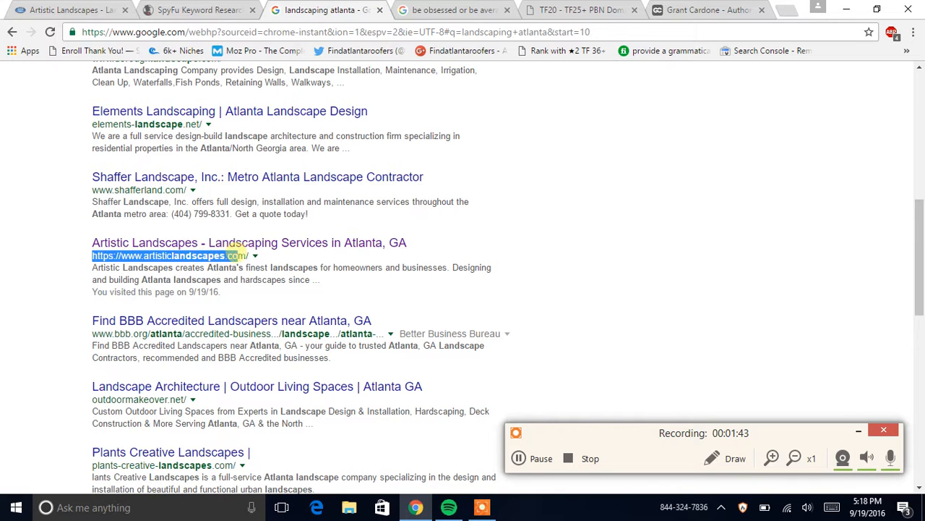
{"action": "scroll", "scroll_direction": "down", "scroll_amount": 3}
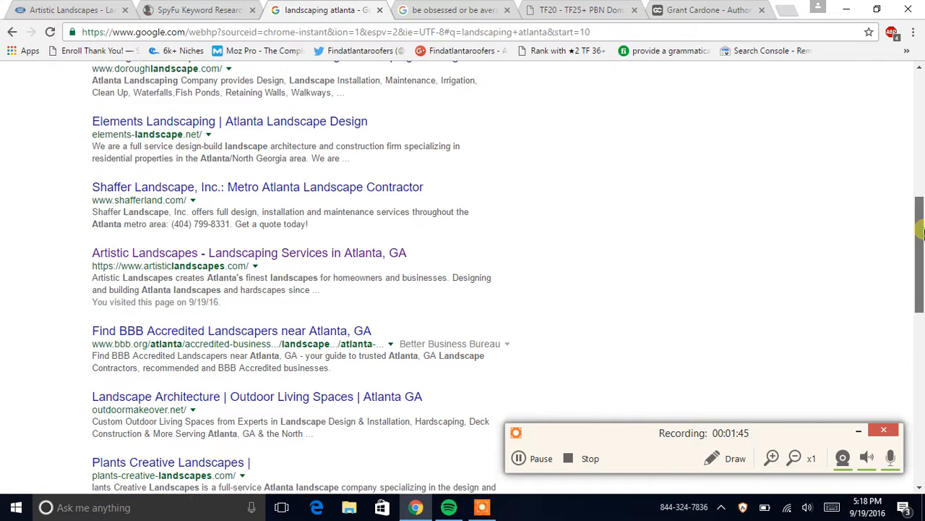
{"action": "scroll", "scroll_direction": "up", "scroll_amount": 3}
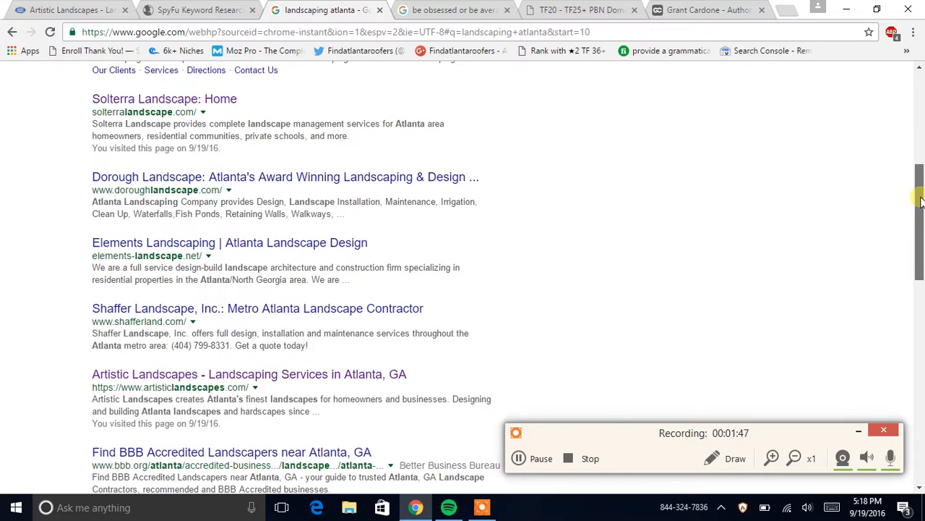
{"action": "scroll", "scroll_direction": "down", "scroll_amount": 3}
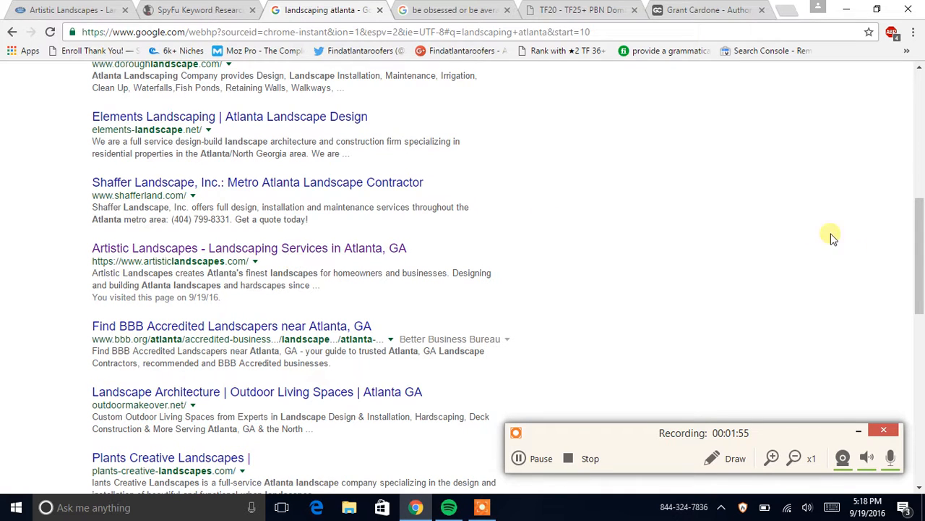
{"action": "scroll", "scroll_direction": "down", "scroll_amount": 3}
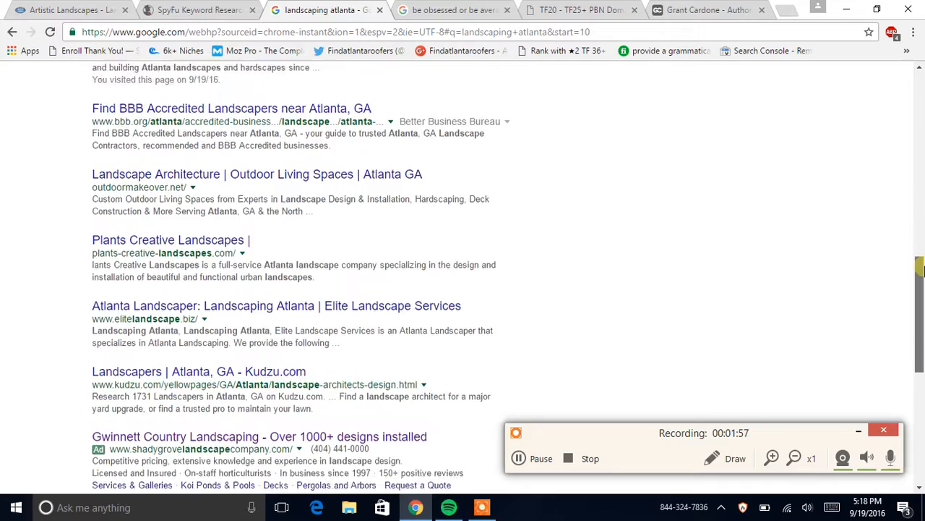
{"action": "scroll", "scroll_direction": "down", "scroll_amount": 3}
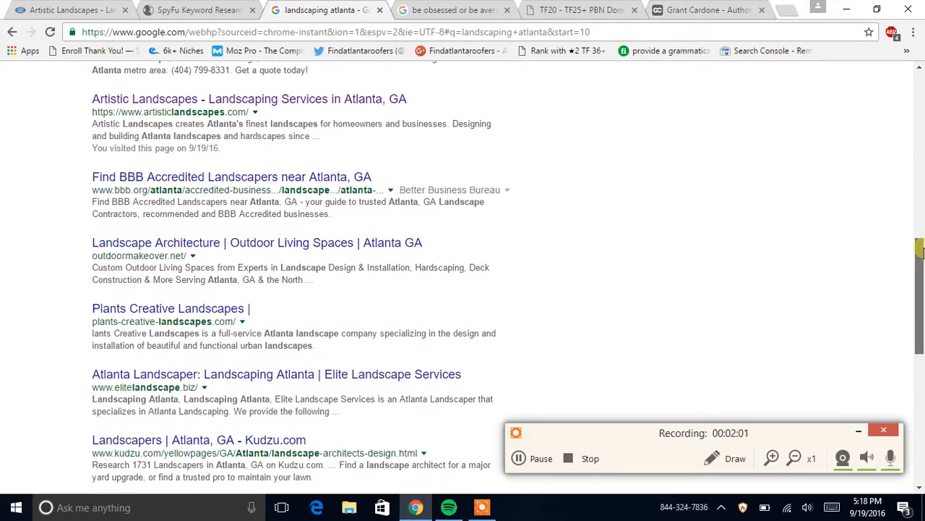
{"action": "scroll", "scroll_direction": "down", "scroll_amount": 3}
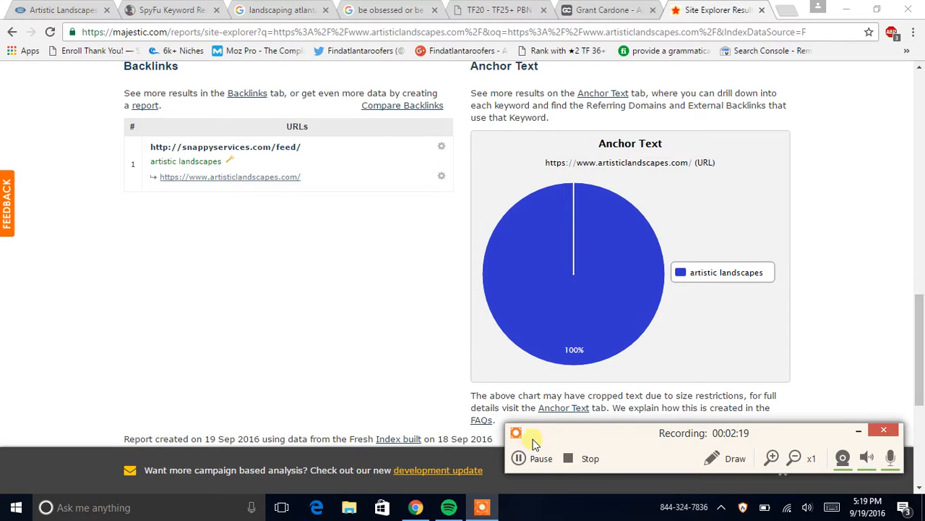
{"action": "mouse_move", "coordinate": [592, 303]}
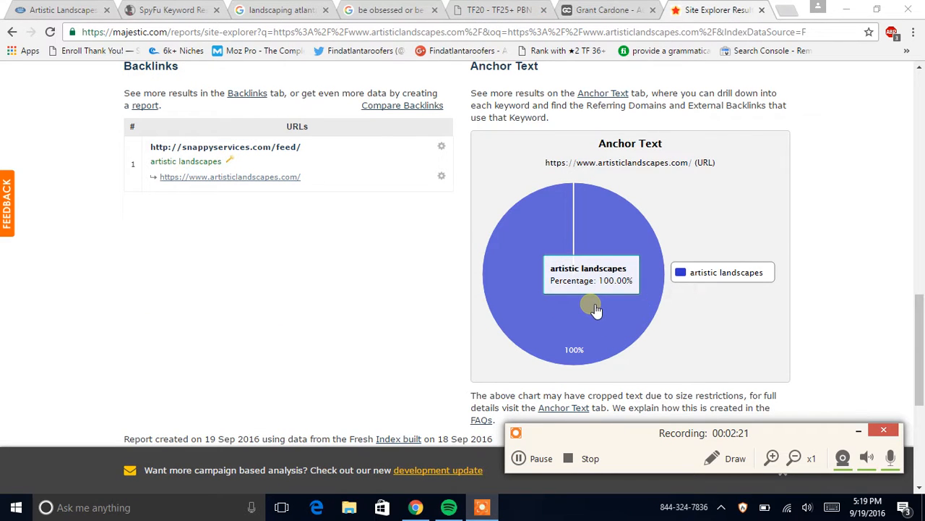
{"action": "mouse_move", "coordinate": [783, 367]}
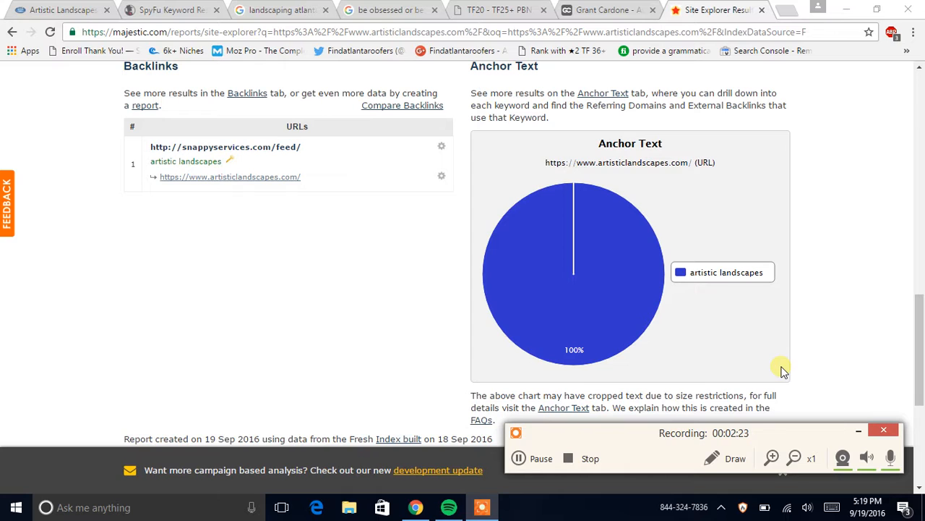
{"action": "mouse_move", "coordinate": [735, 356]}
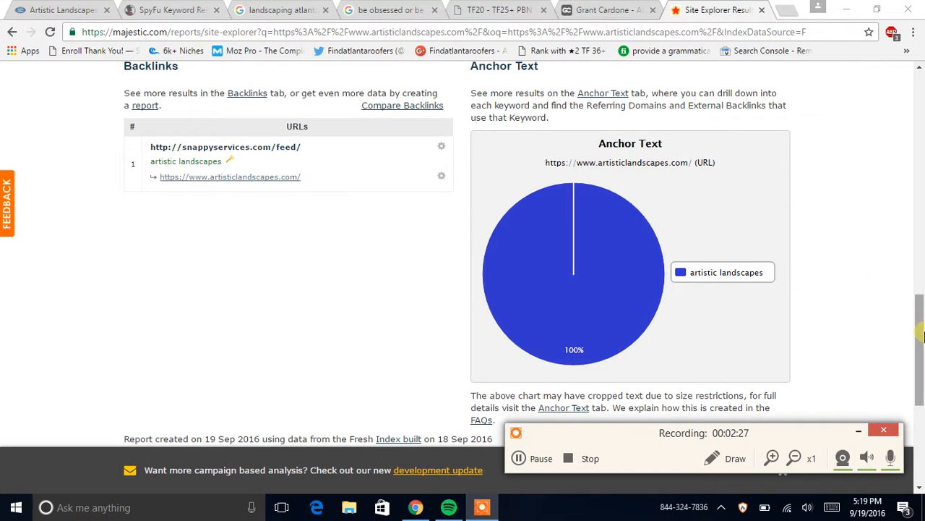
Review the artisticlandscapes.com summary: Trust Flow 0, Citation Flow 35, two backlinks, one referring domain, backlink history.
{"action": "scroll", "scroll_direction": "down", "scroll_amount": 3}
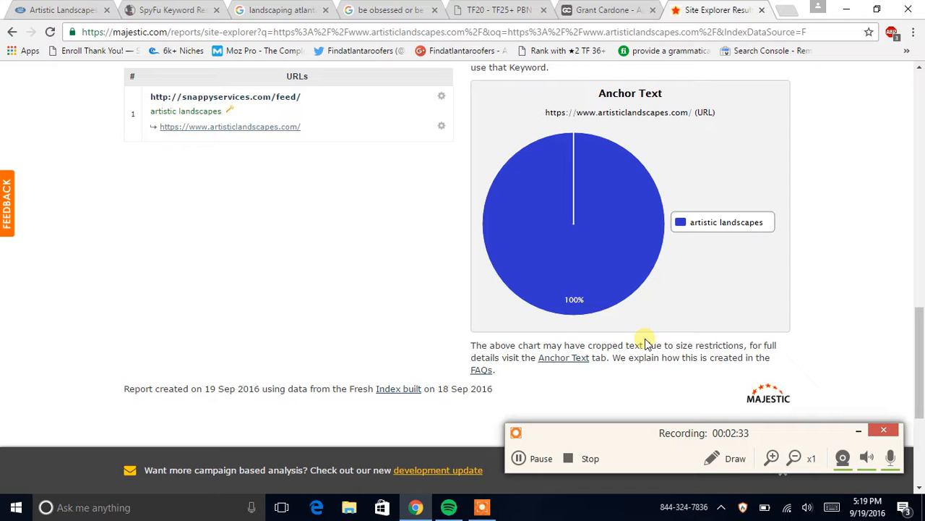
{"action": "mouse_move", "coordinate": [910, 363]}
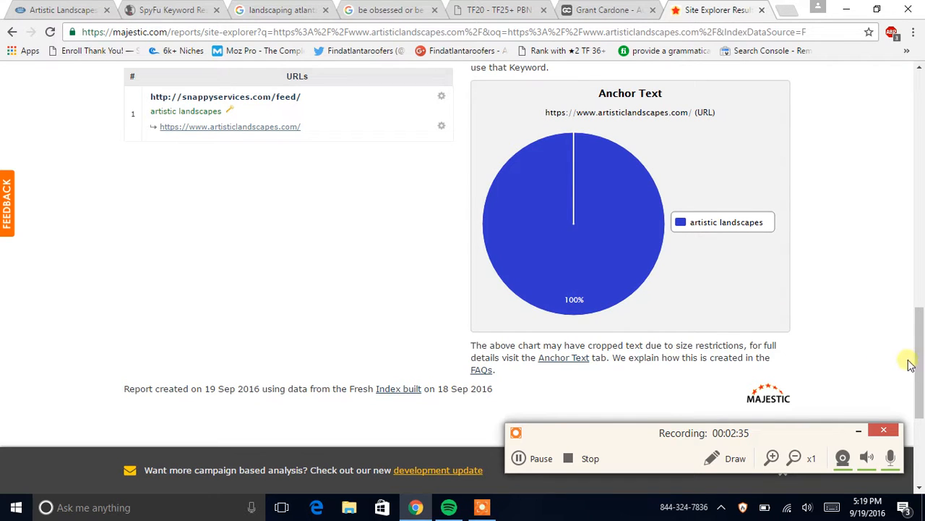
{"action": "scroll", "scroll_direction": "down", "scroll_amount": 3}
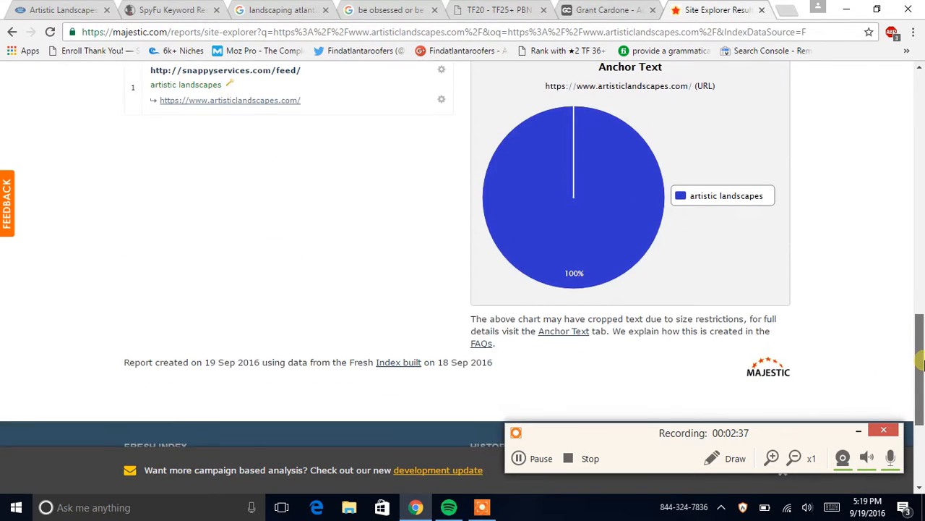
{"action": "mouse_move", "coordinate": [610, 143]}
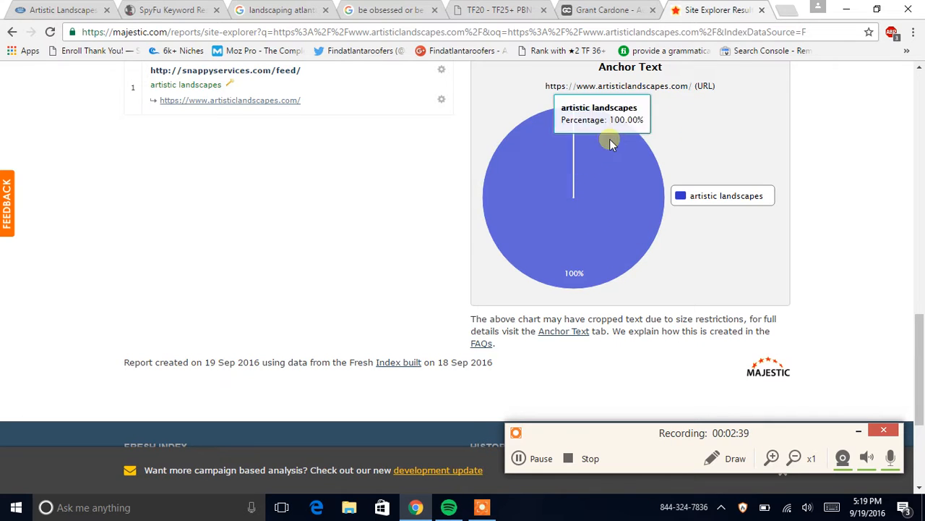
{"action": "mouse_move", "coordinate": [700, 197]}
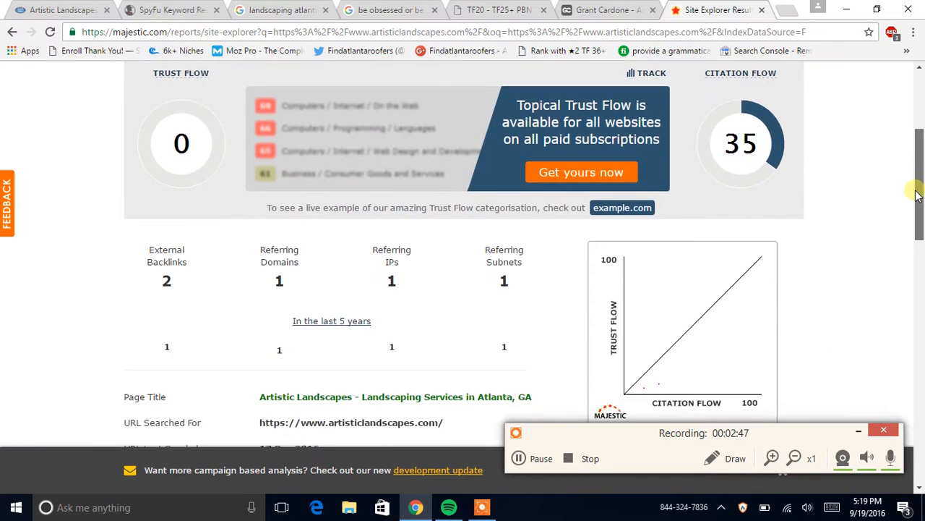
{"action": "scroll", "scroll_direction": "down", "scroll_amount": 3}
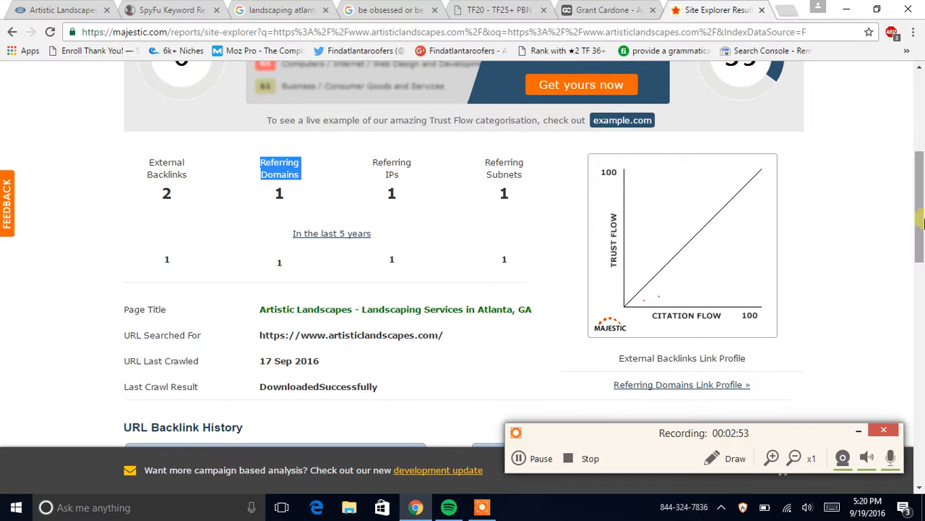
{"action": "scroll", "scroll_direction": "down", "scroll_amount": 3}
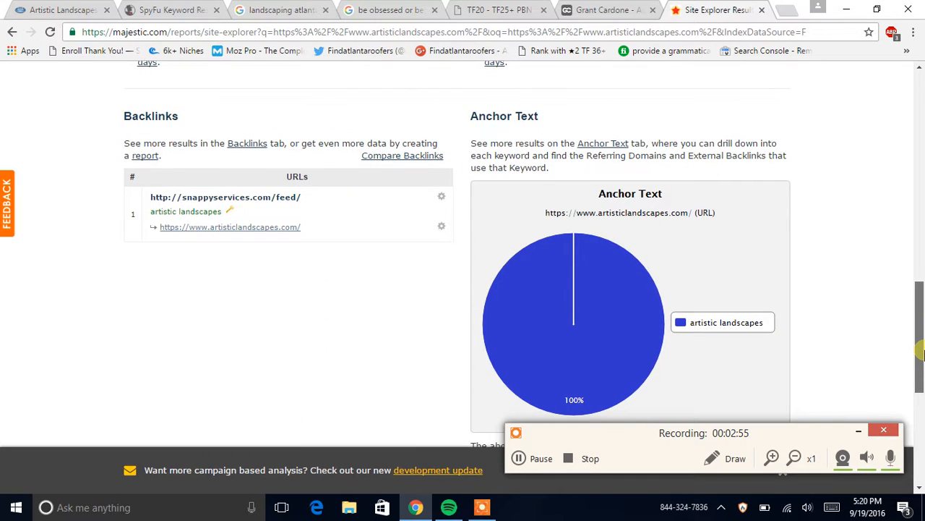
{"action": "scroll", "scroll_direction": "down", "scroll_amount": 3}
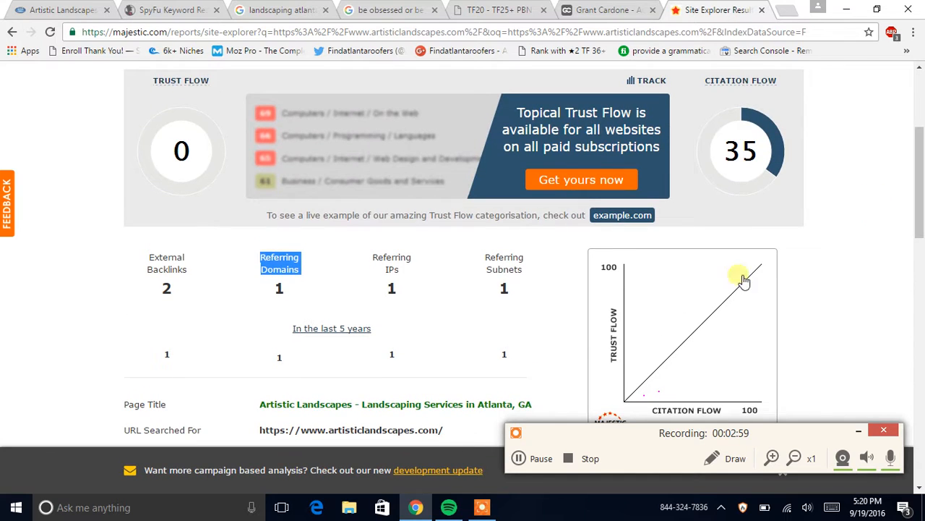
{"action": "scroll", "scroll_direction": "down", "scroll_amount": 3}
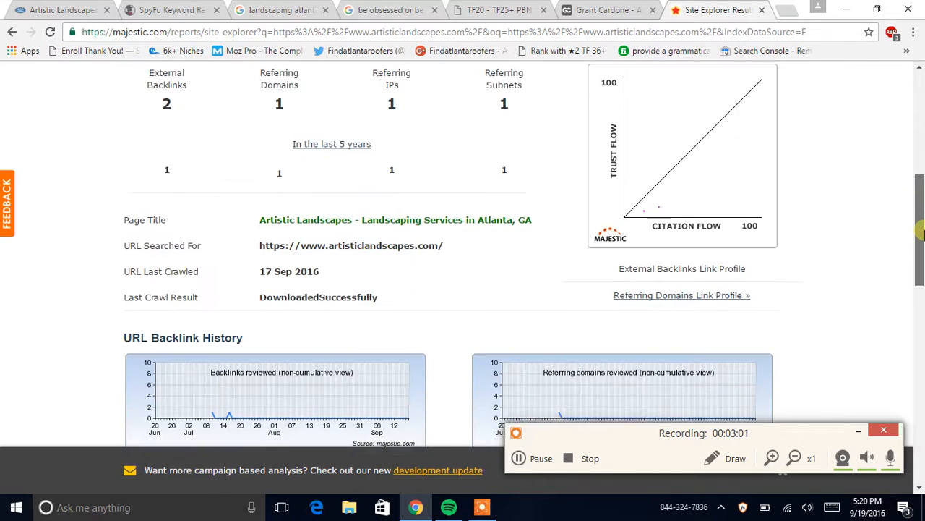
{"action": "scroll", "scroll_direction": "down", "scroll_amount": 3}
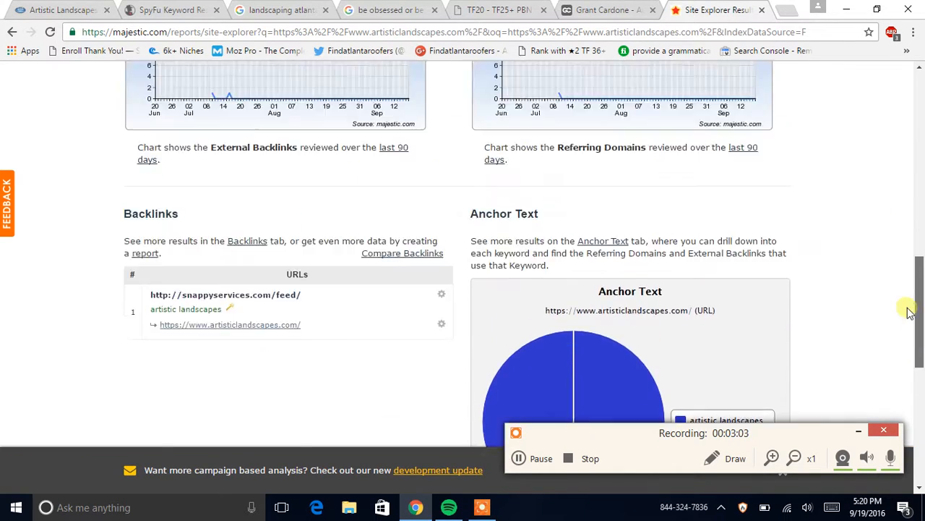
{"action": "scroll", "scroll_direction": "down", "scroll_amount": 3}
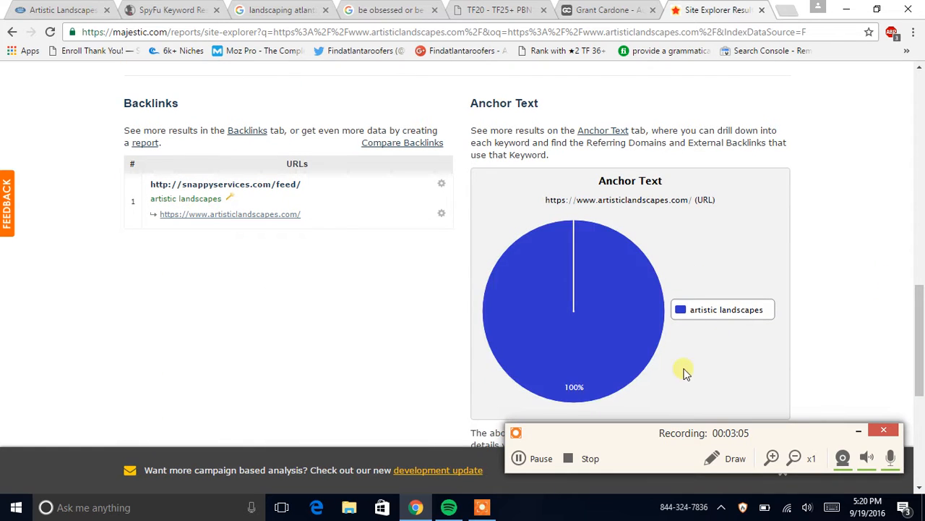
{"action": "mouse_move", "coordinate": [683, 369]}
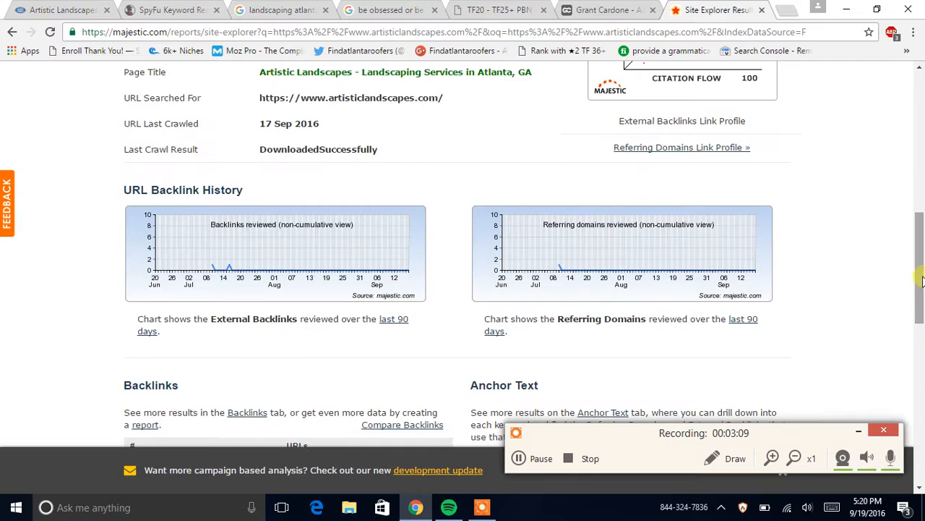
{"action": "scroll", "scroll_direction": "up", "scroll_amount": 3}
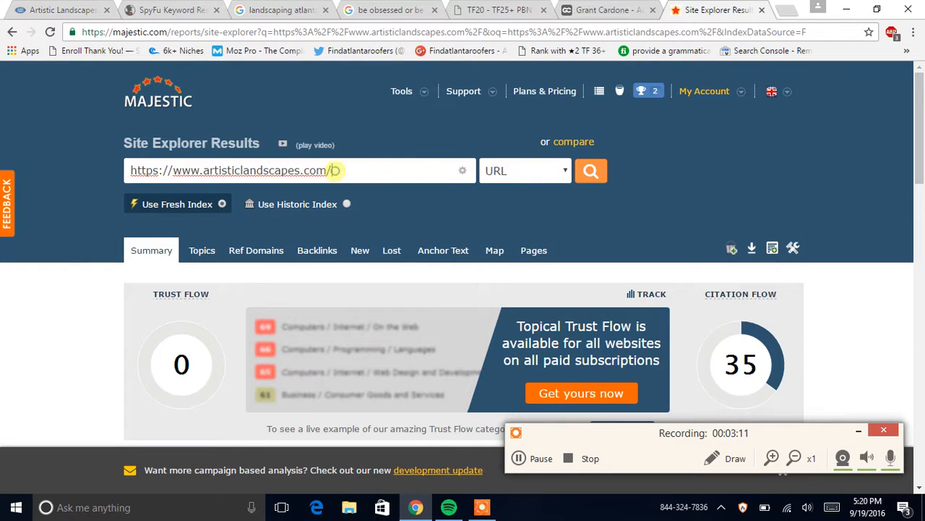
Look up the competitor atlantaseo.marketing in Majestic Site Explorer.
{"action": "type", "text": "atlantaseo.m"}
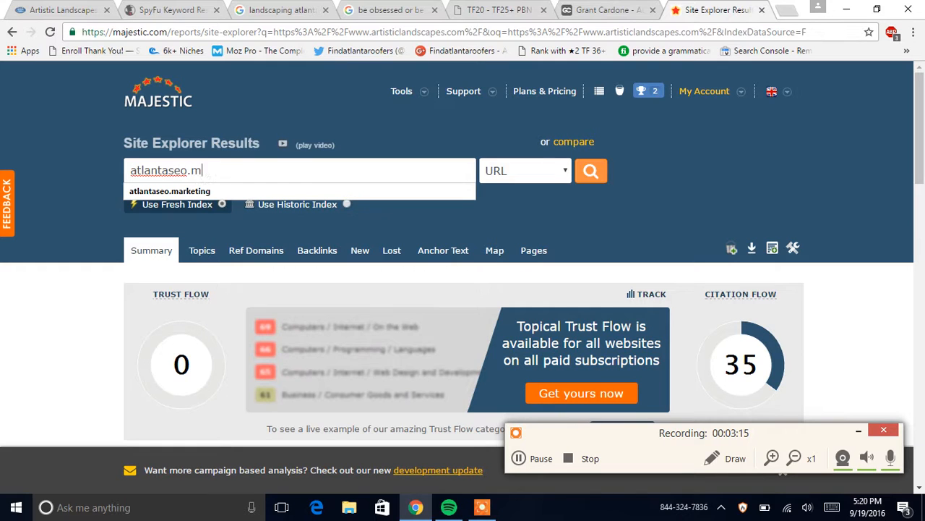
{"action": "type", "text": "arket"}
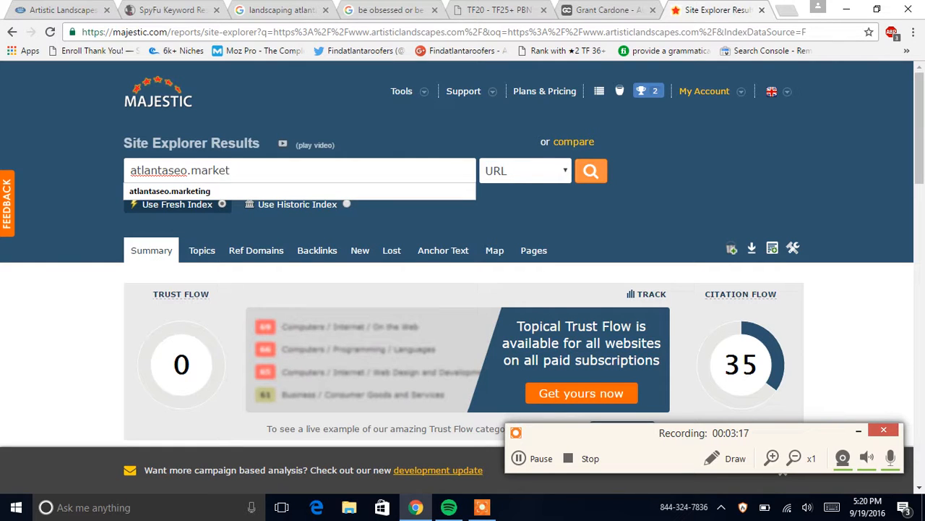
{"action": "left_click", "coordinate": [590, 171]}
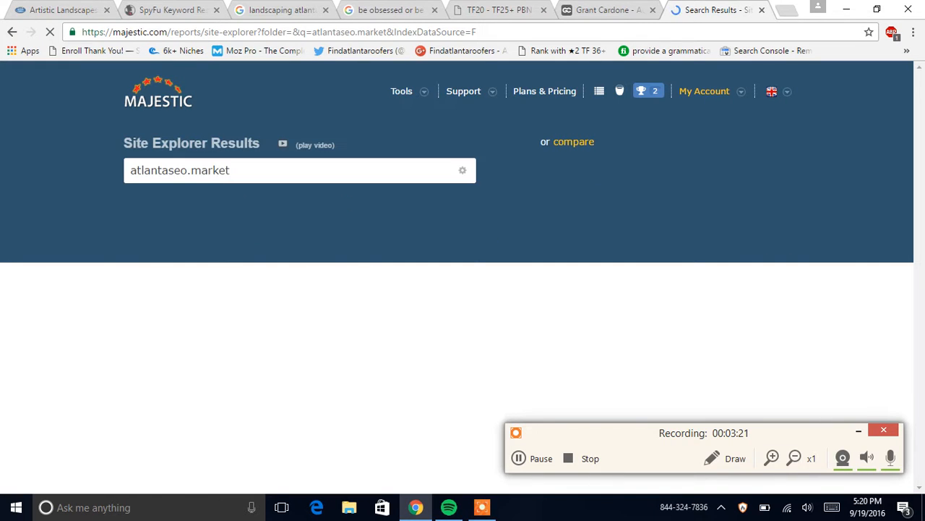
{"action": "left_click", "coordinate": [589, 171]}
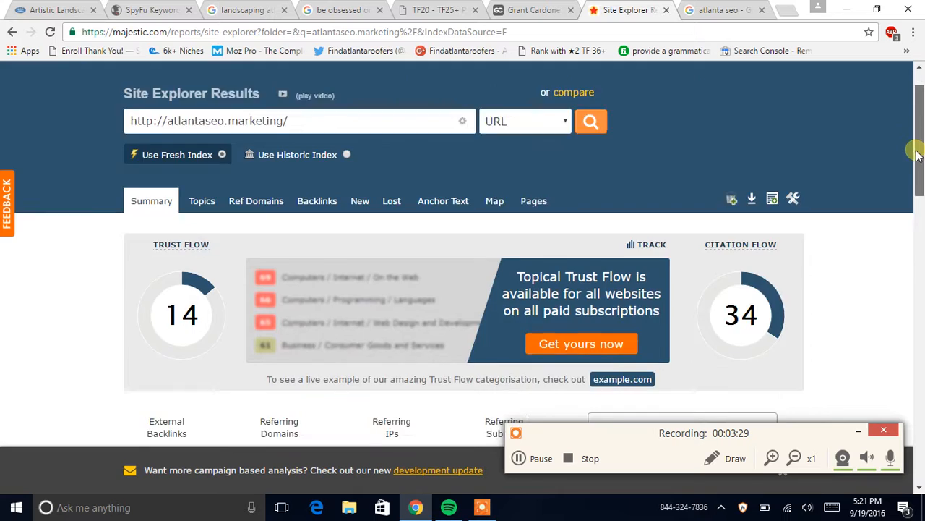
Review its summary: Trust Flow 14, Citation Flow 34, 195 external backlinks, 94 referring domains and anchor text.
{"action": "scroll", "scroll_direction": "down", "scroll_amount": 3}
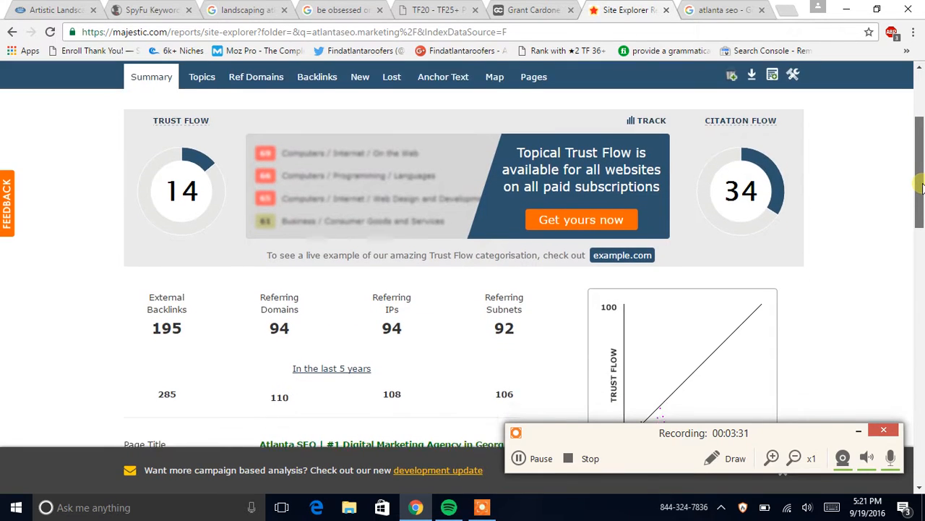
{"action": "scroll", "scroll_direction": "down", "scroll_amount": 3}
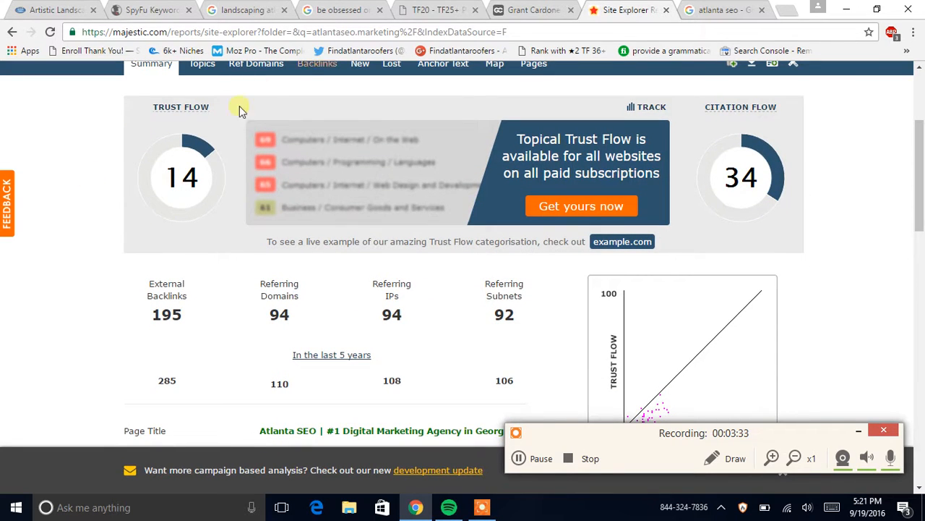
{"action": "mouse_move", "coordinate": [754, 128]}
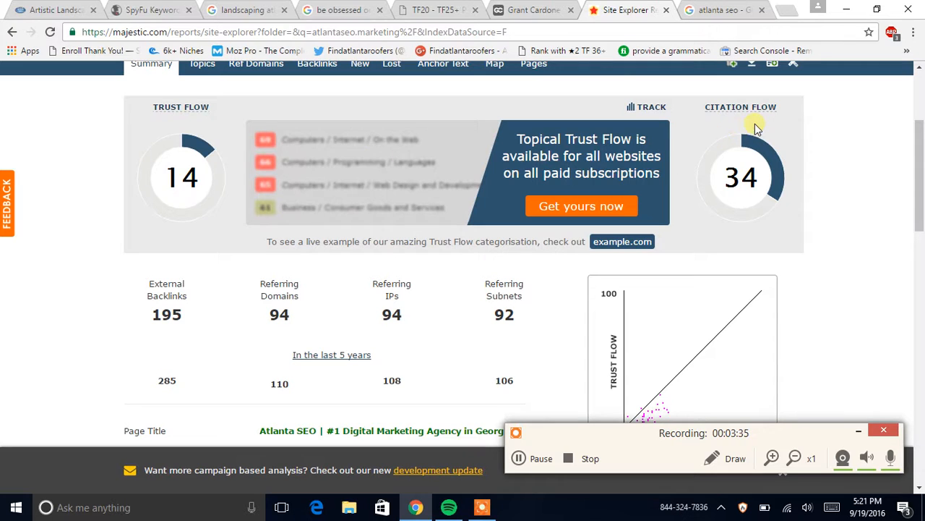
{"action": "mouse_move", "coordinate": [29, 177]}
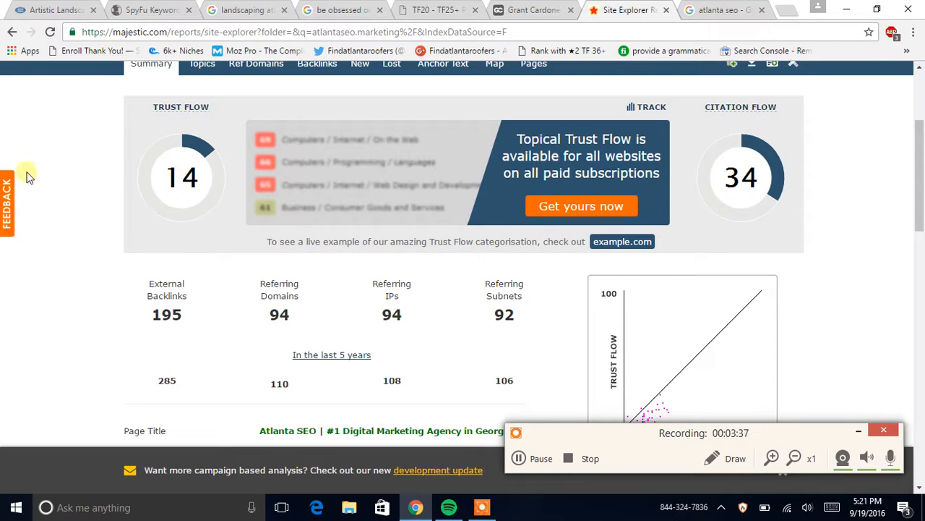
{"action": "scroll", "scroll_direction": "down", "scroll_amount": 3}
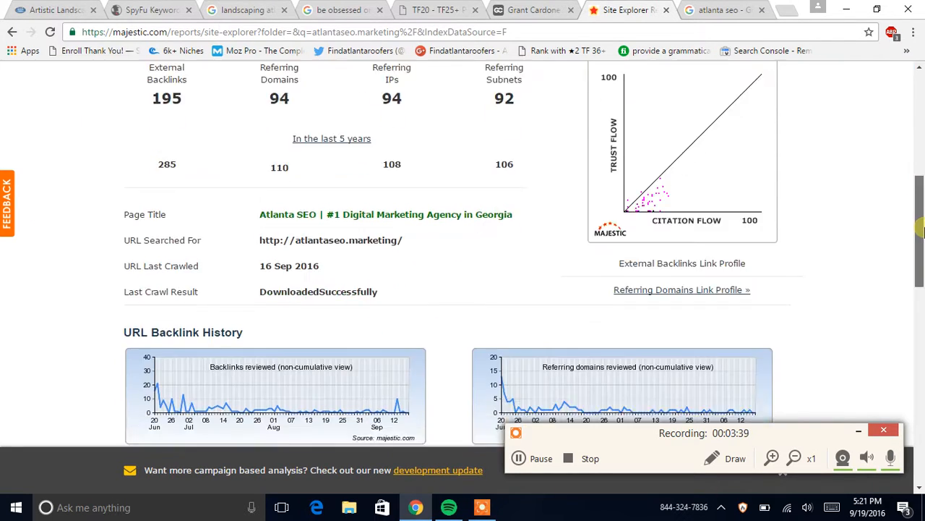
{"action": "scroll", "scroll_direction": "down", "scroll_amount": 3}
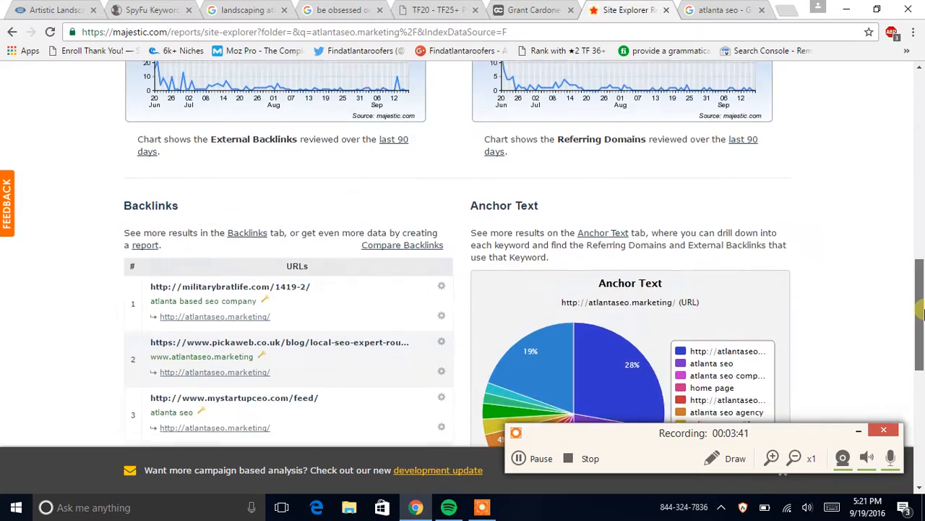
{"action": "scroll", "scroll_direction": "down", "scroll_amount": 3}
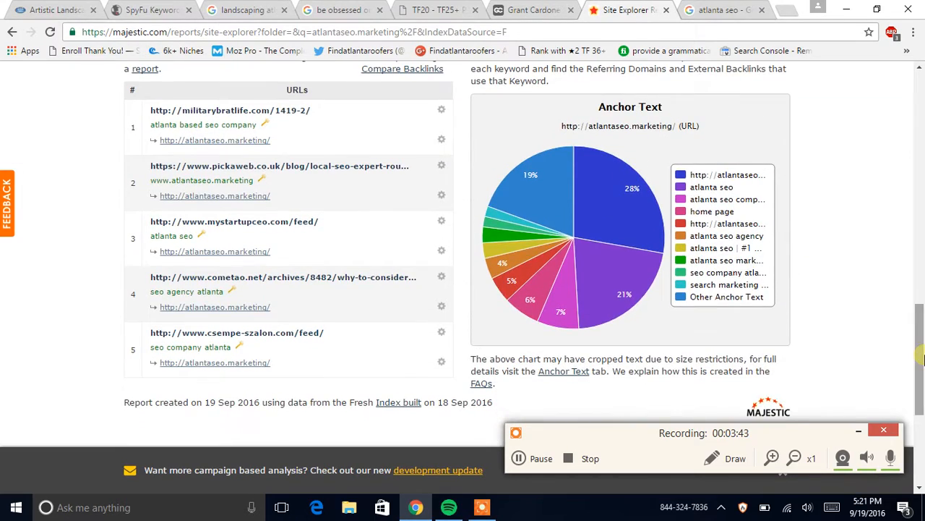
{"action": "mouse_move", "coordinate": [506, 260]}
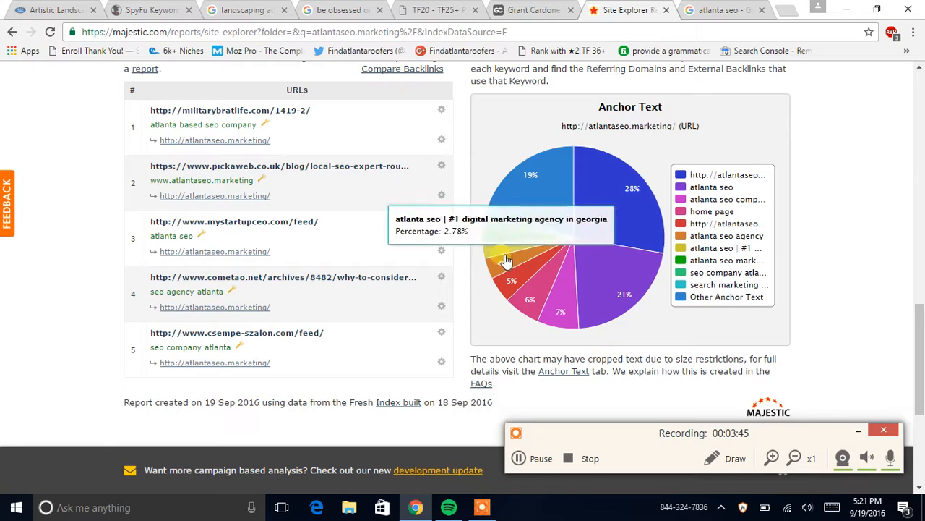
{"action": "mouse_move", "coordinate": [600, 358]}
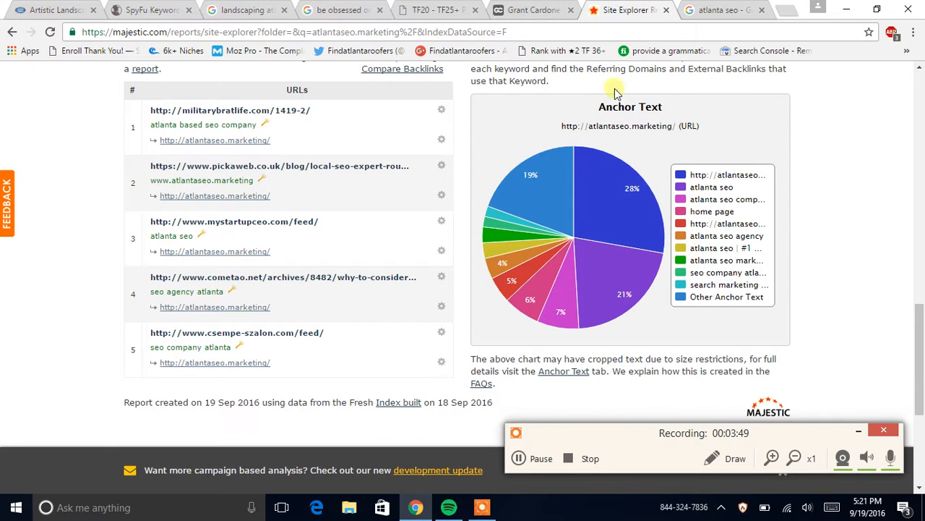
{"action": "mouse_move", "coordinate": [640, 219]}
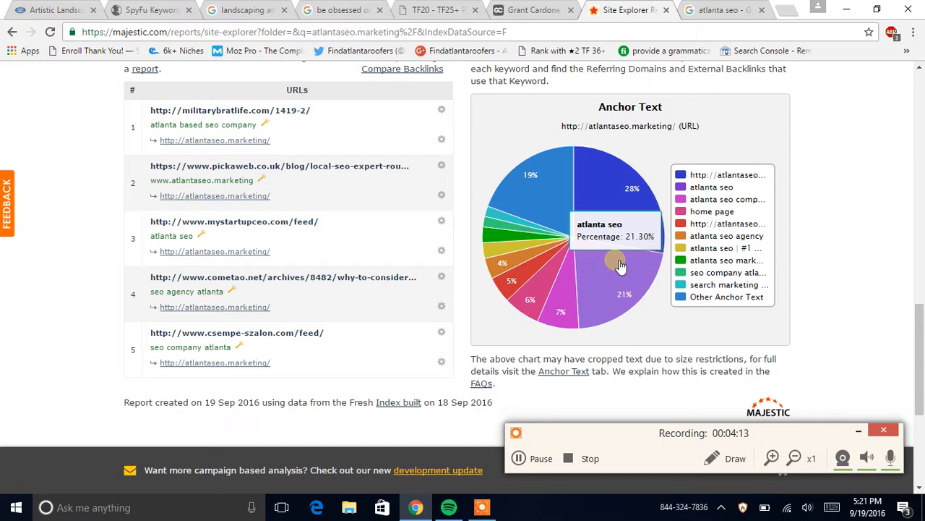
{"action": "mouse_move", "coordinate": [811, 309]}
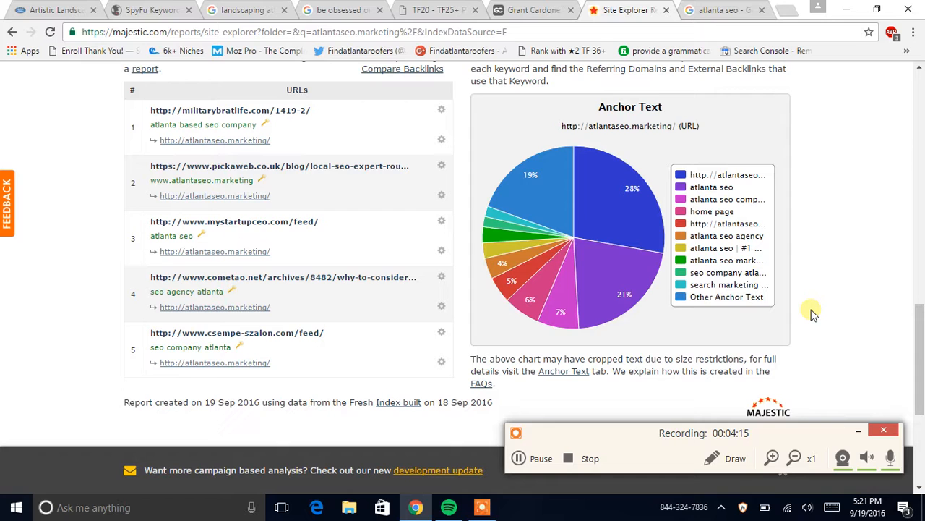
{"action": "mouse_move", "coordinate": [760, 440]}
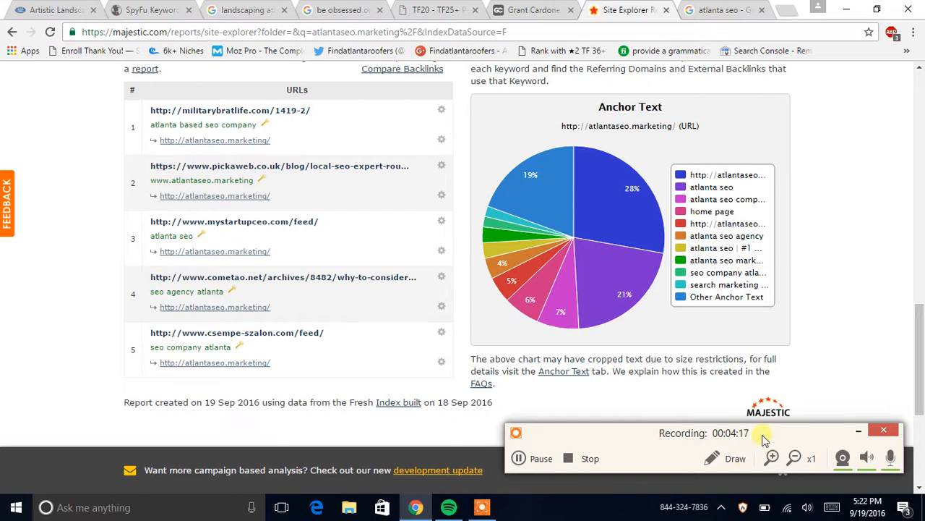
{"action": "scroll", "scroll_direction": "down", "scroll_amount": 3}
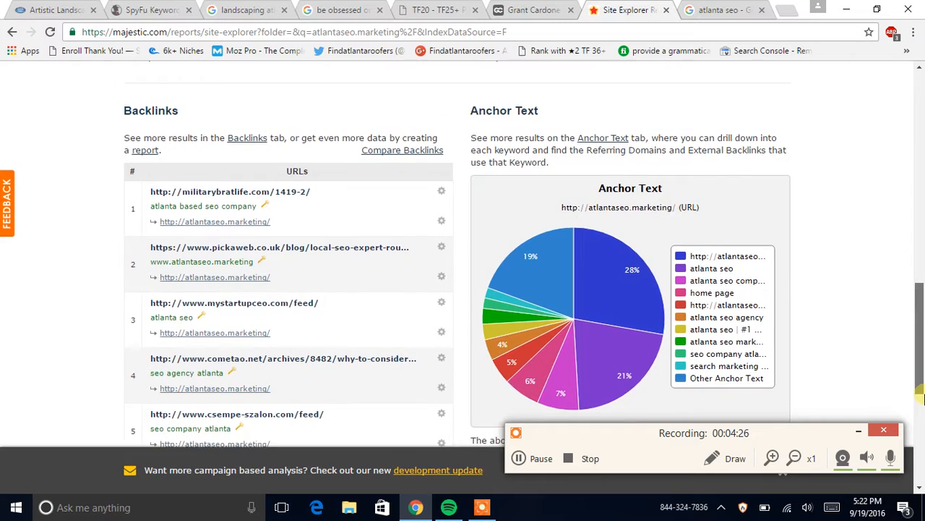
{"action": "scroll", "scroll_direction": "up", "scroll_amount": 3}
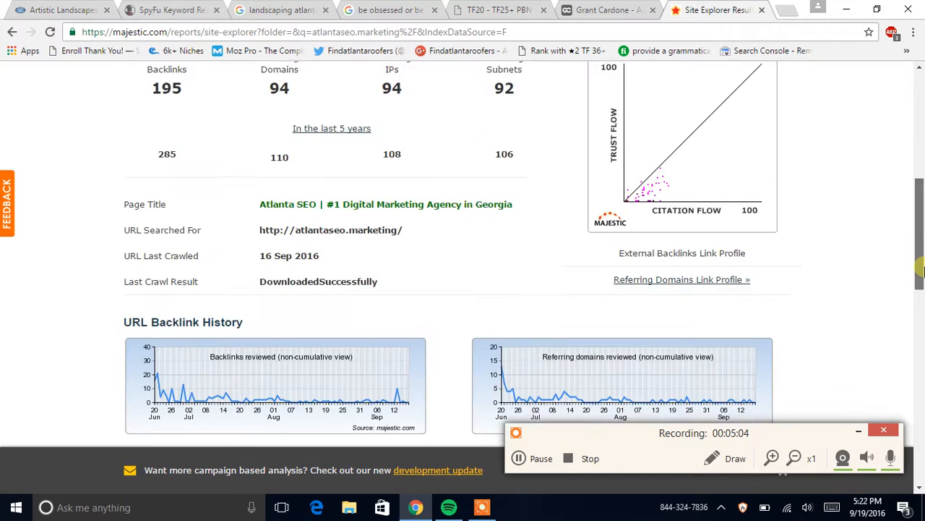
{"action": "scroll", "scroll_direction": "down", "scroll_amount": 3}
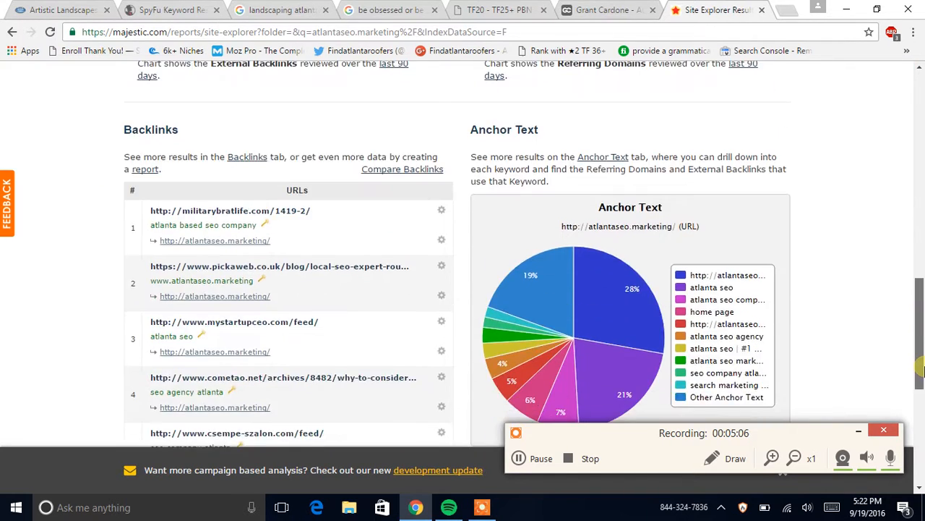
{"action": "scroll", "scroll_direction": "down", "scroll_amount": 3}
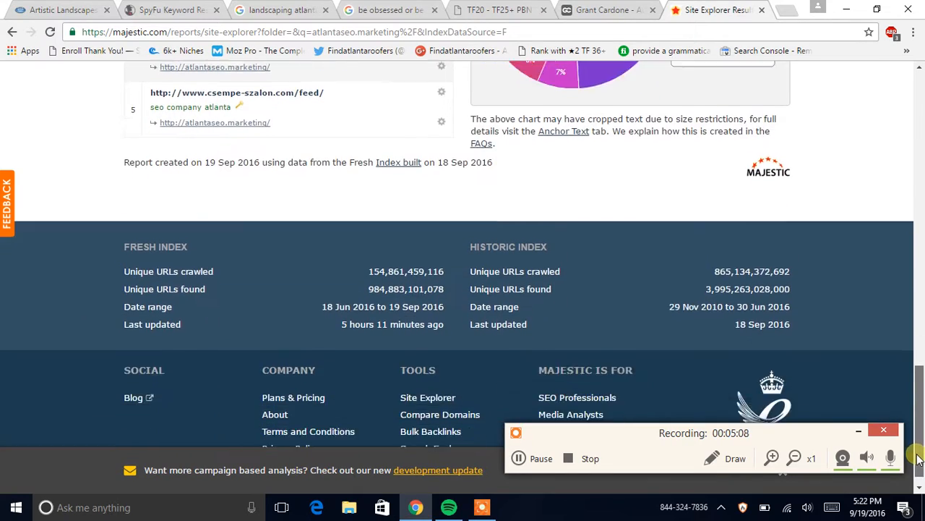
{"action": "scroll", "scroll_direction": "up", "scroll_amount": 3}
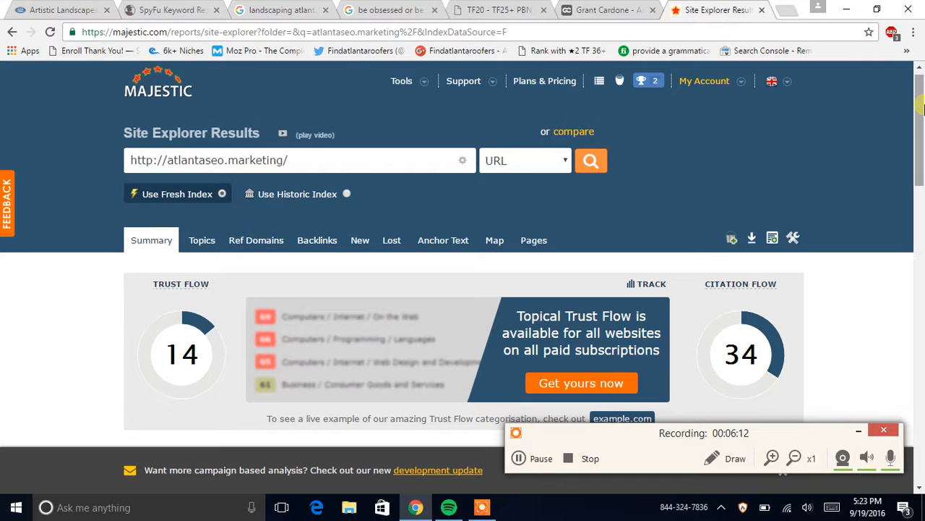
{"action": "scroll", "scroll_direction": "down", "scroll_amount": 3}
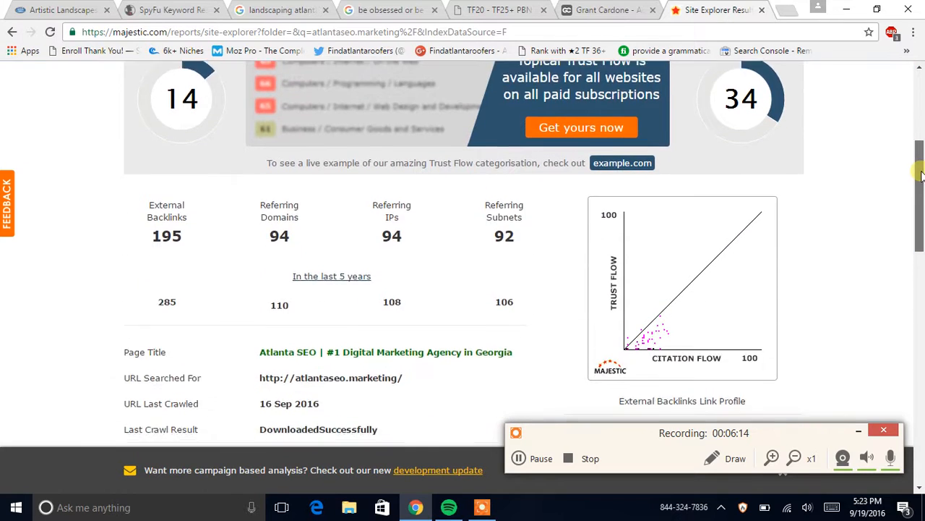
{"action": "scroll", "scroll_direction": "down", "scroll_amount": 3}
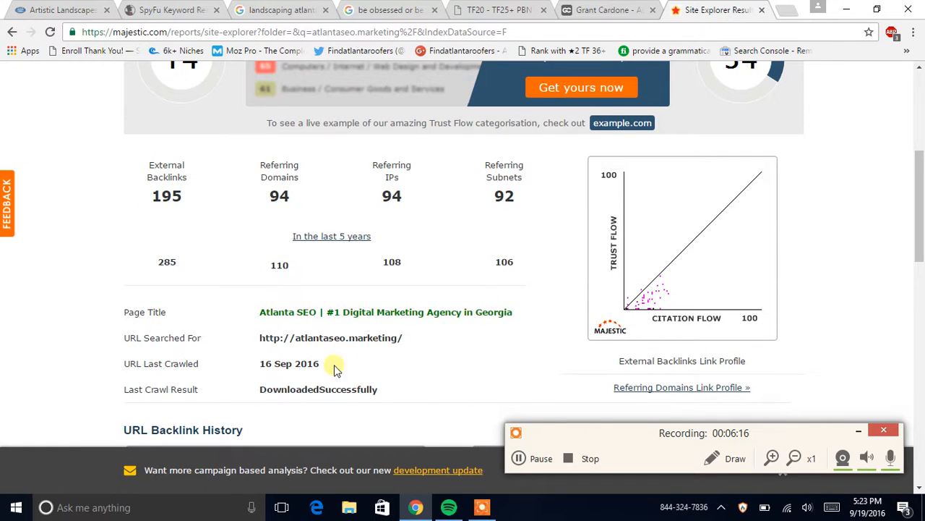